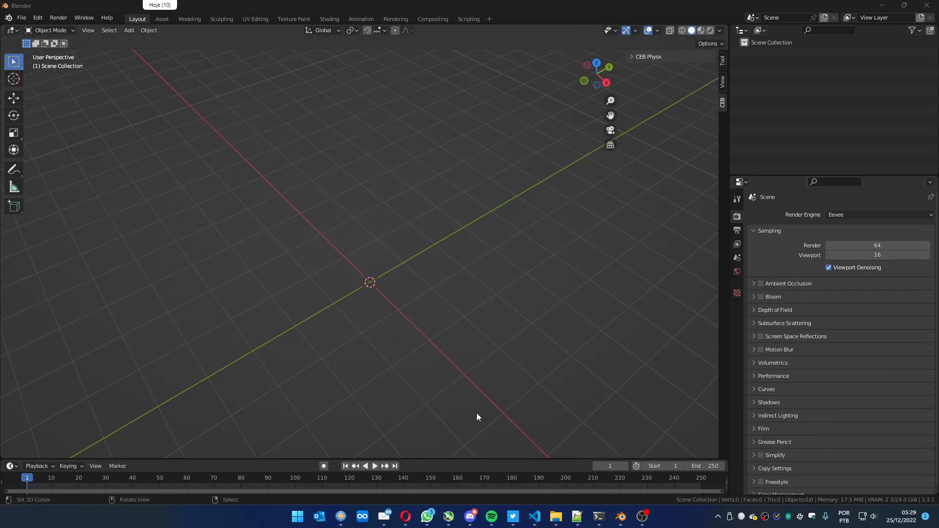
pyautogui.moveTo(420, 329)
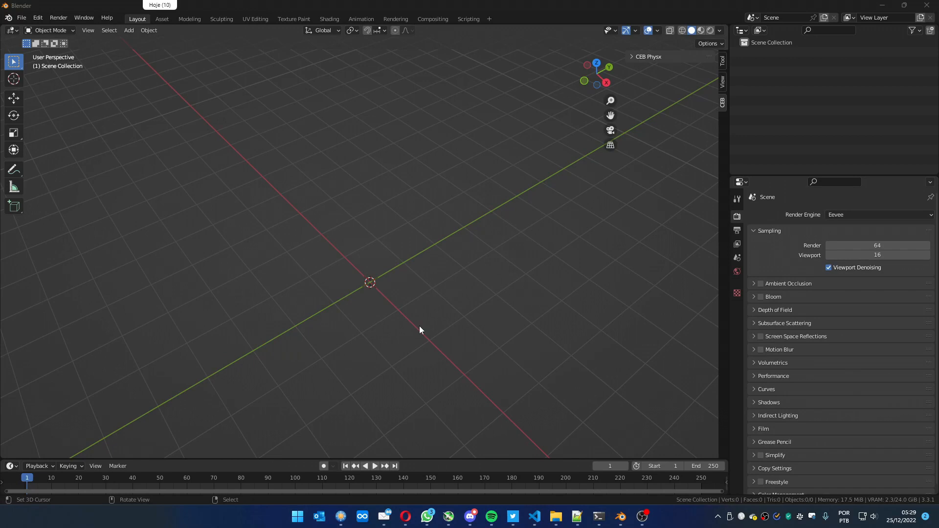
pyautogui.moveTo(234, 217)
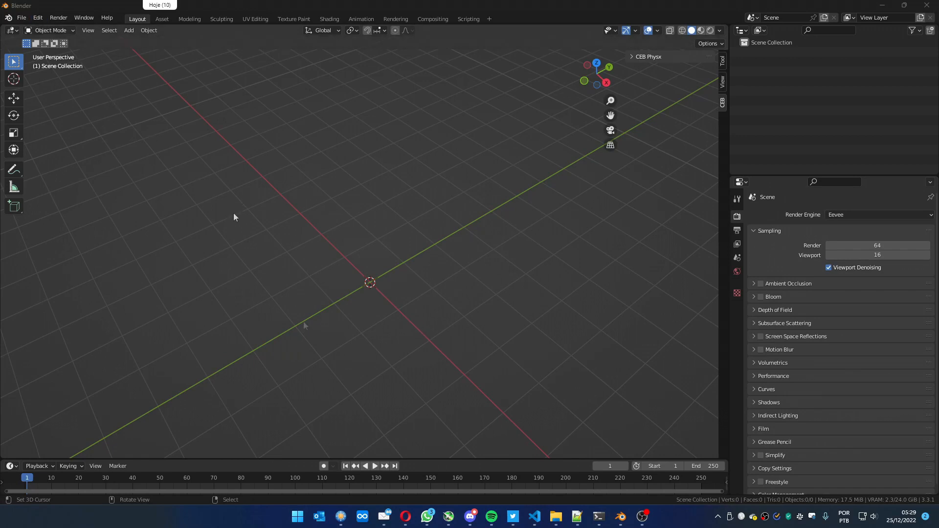
# Reach the Add-ons section of Blender's Preferences from the Edit menu
pyautogui.click(405, 516)
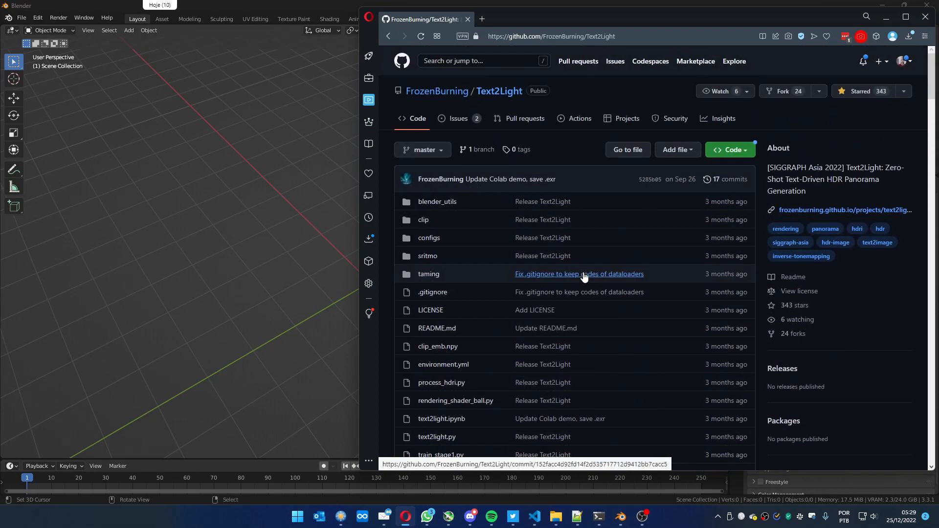
pyautogui.moveTo(496, 108)
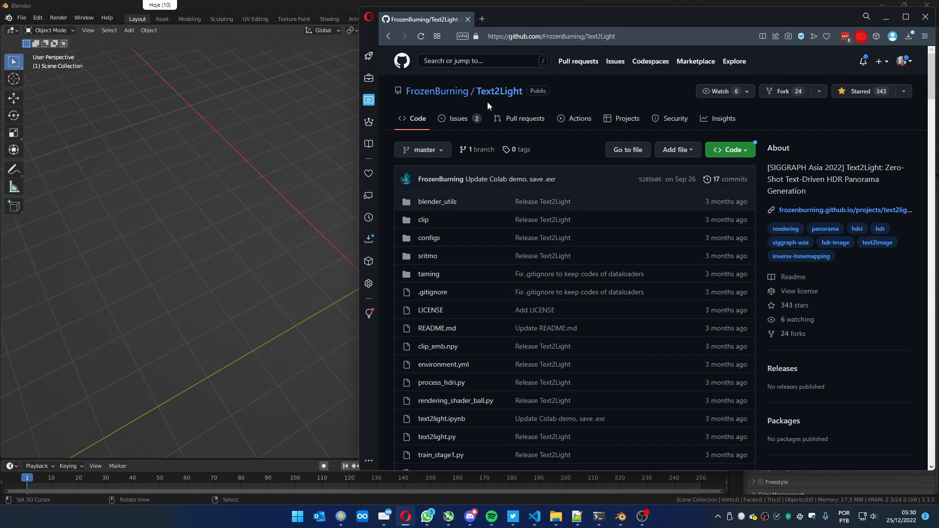
pyautogui.moveTo(503, 102)
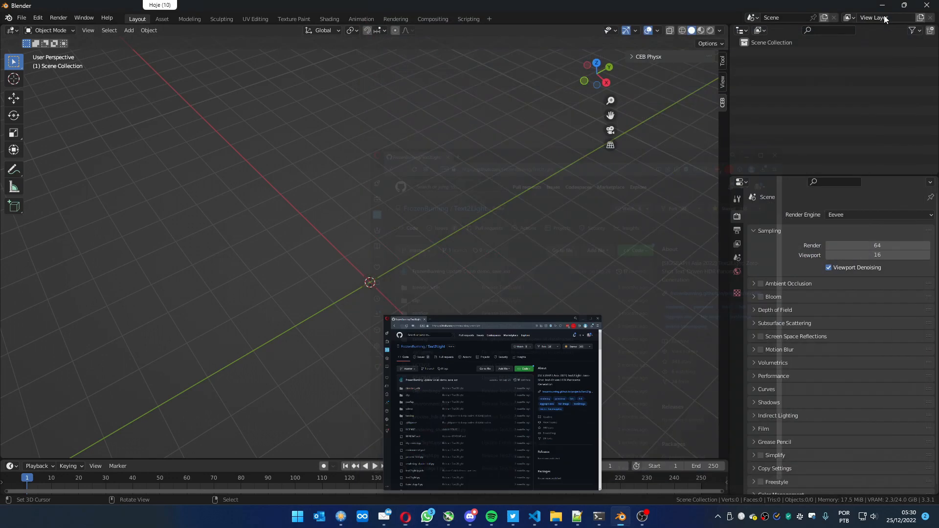
pyautogui.click(37, 19)
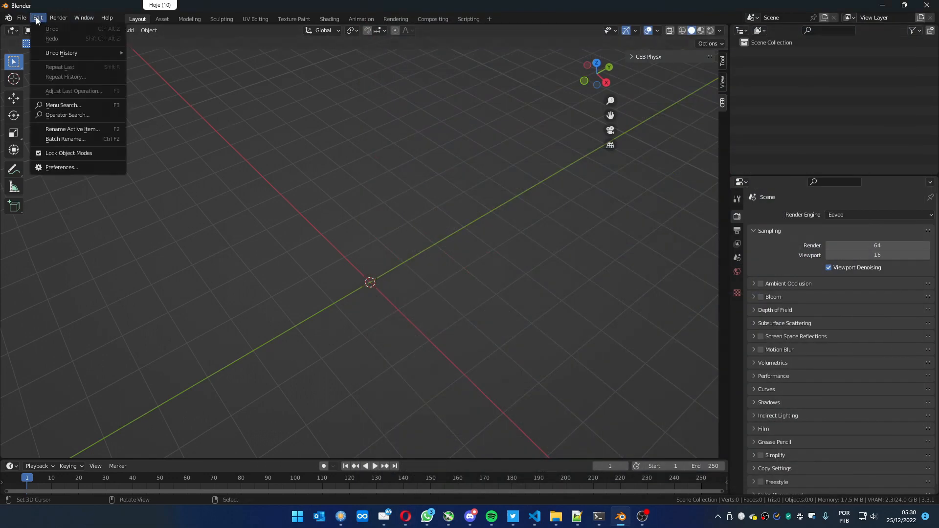
pyautogui.click(61, 167)
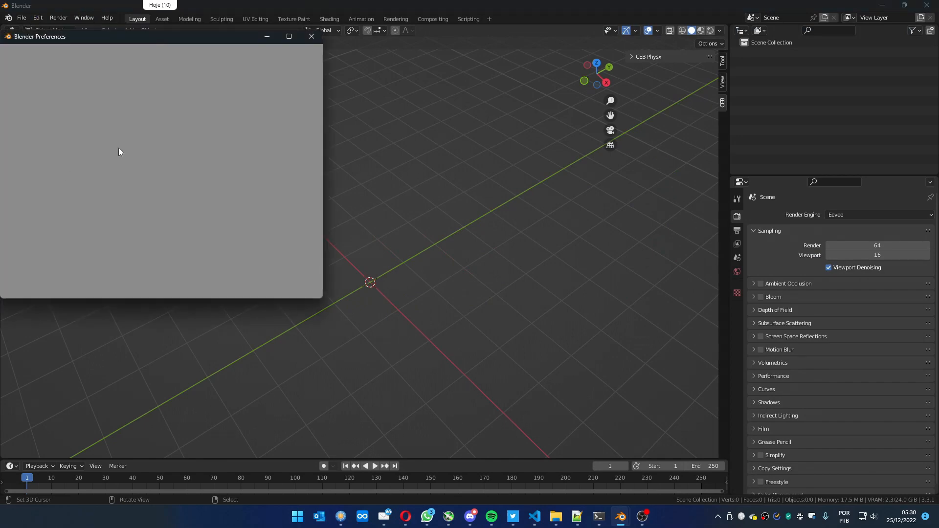
pyautogui.click(18, 134)
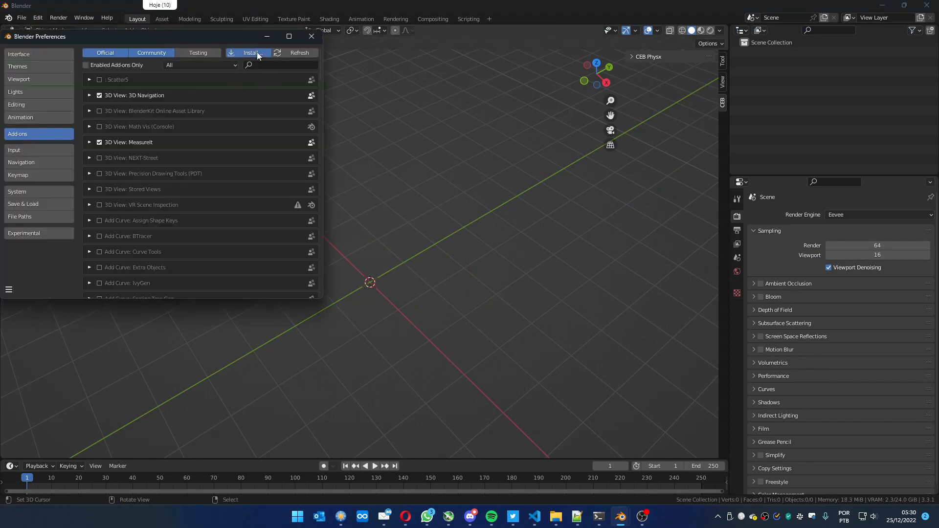
# Install and enable CEB_Text2Light_0.1.zip from drive D, then close Preferences
pyautogui.click(251, 53)
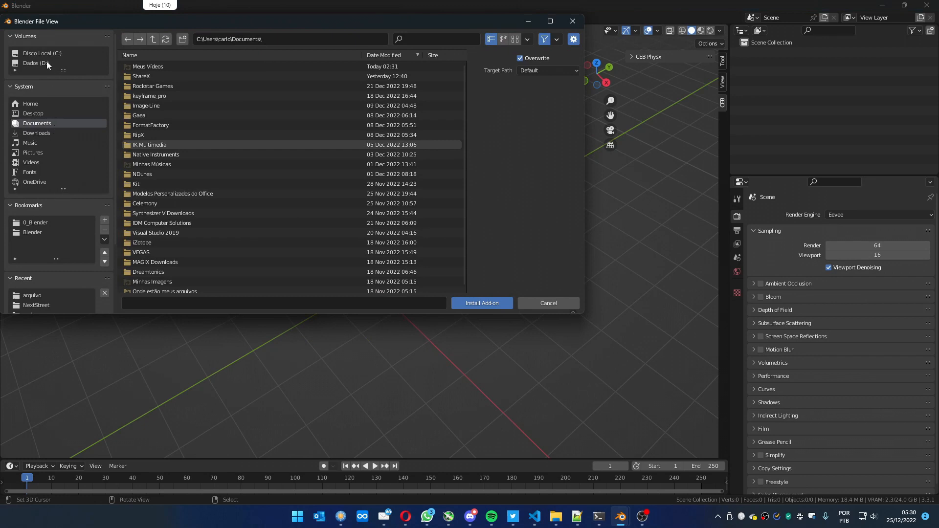
pyautogui.click(36, 63)
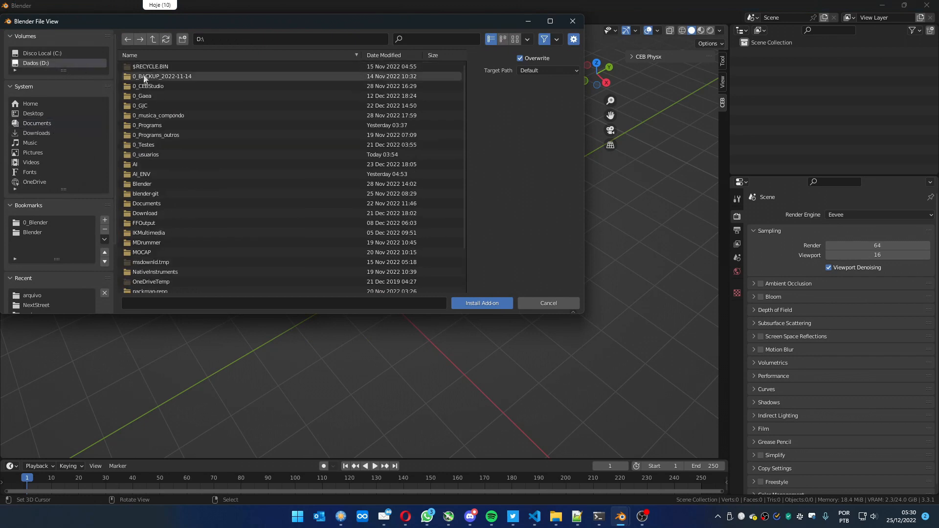
pyautogui.click(147, 124)
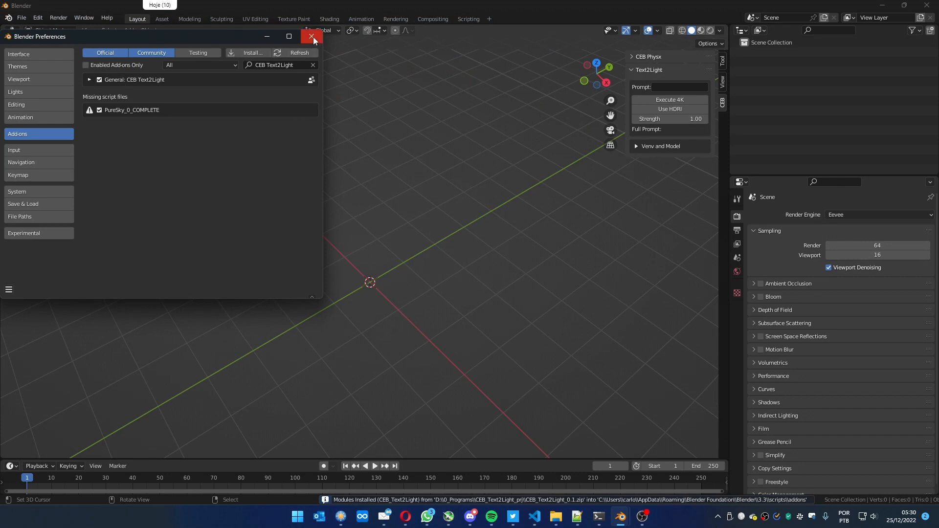
pyautogui.click(312, 36)
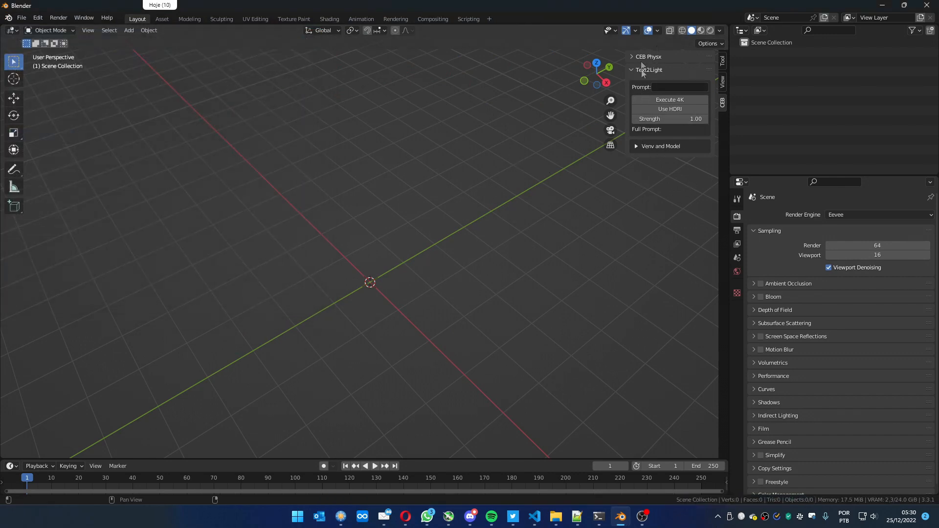
# Expand the Text2Light Venv and Model section showing the D:\AI_ENV environment path
pyautogui.click(660, 146)
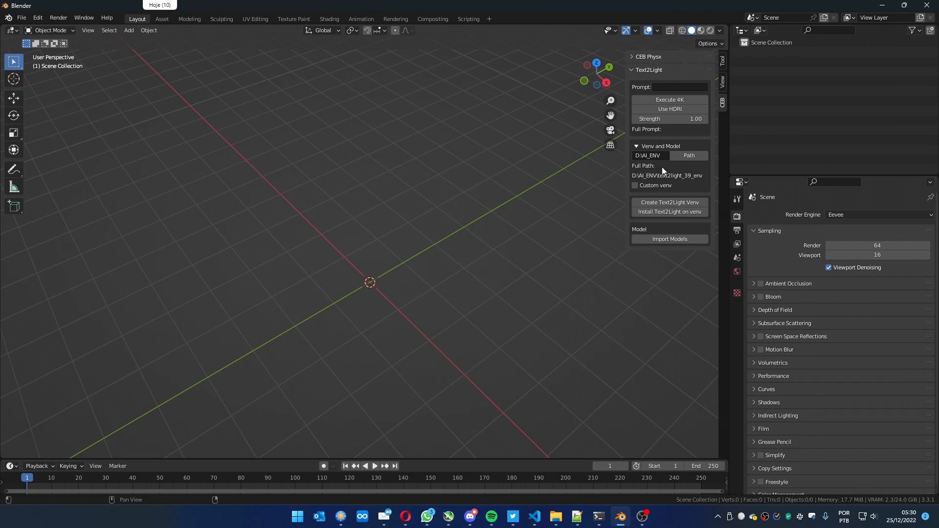
pyautogui.moveTo(663, 172)
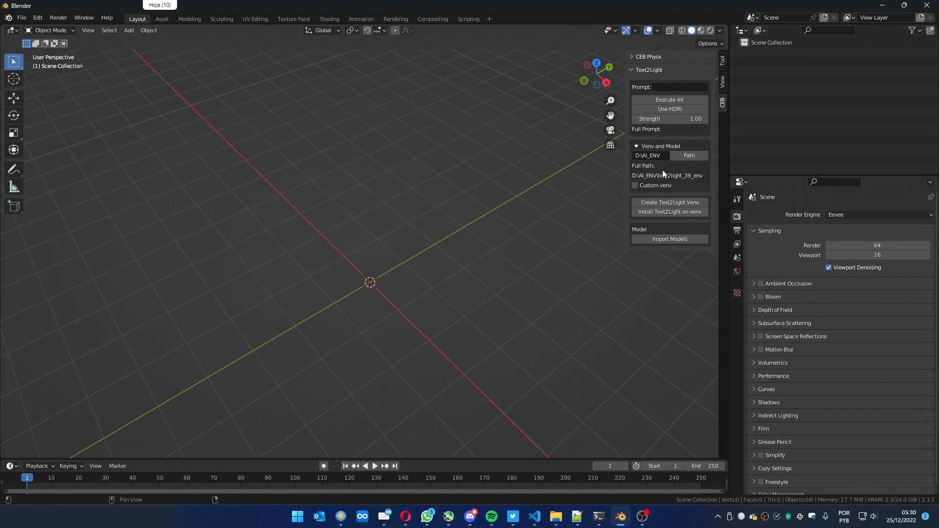
pyautogui.moveTo(677, 183)
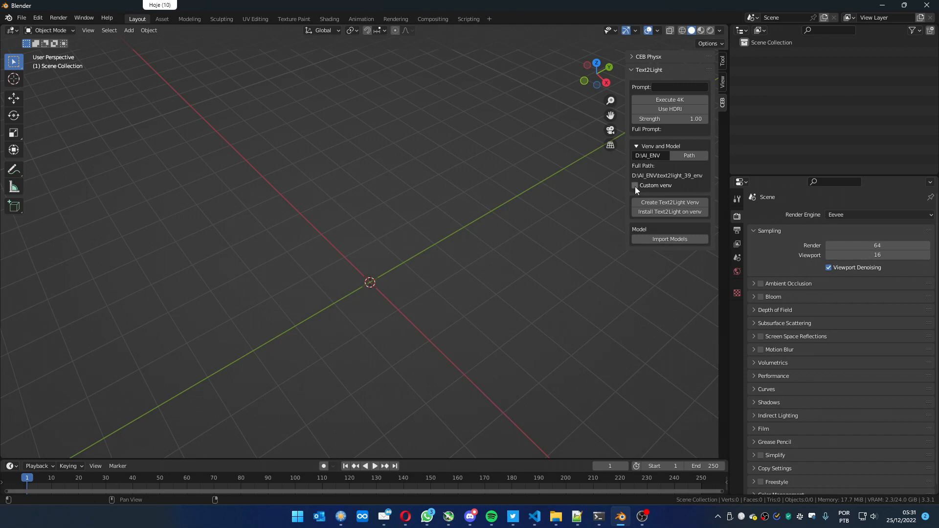
pyautogui.click(634, 185)
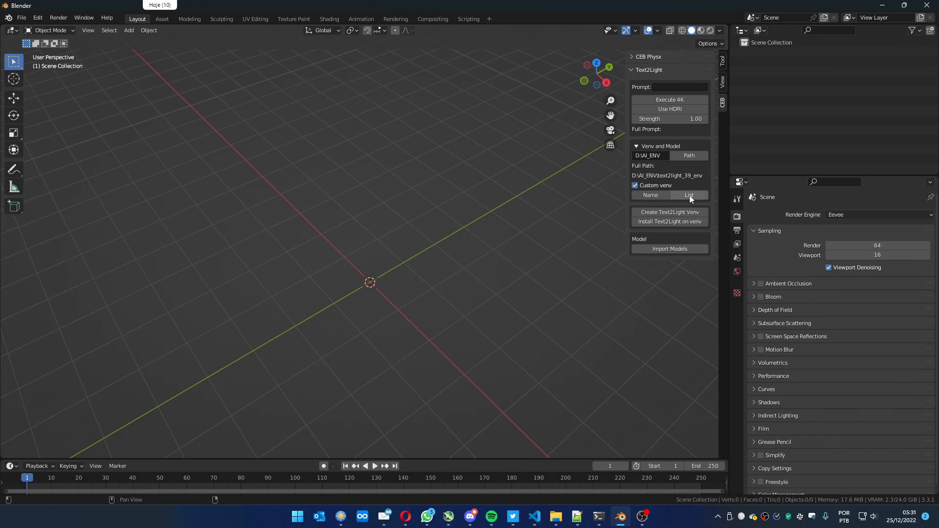
pyautogui.click(687, 195)
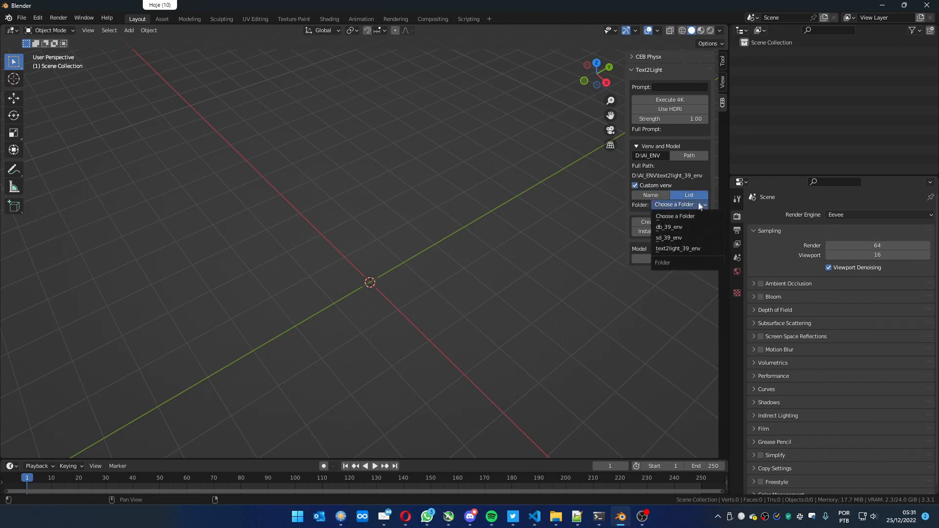
pyautogui.click(679, 204)
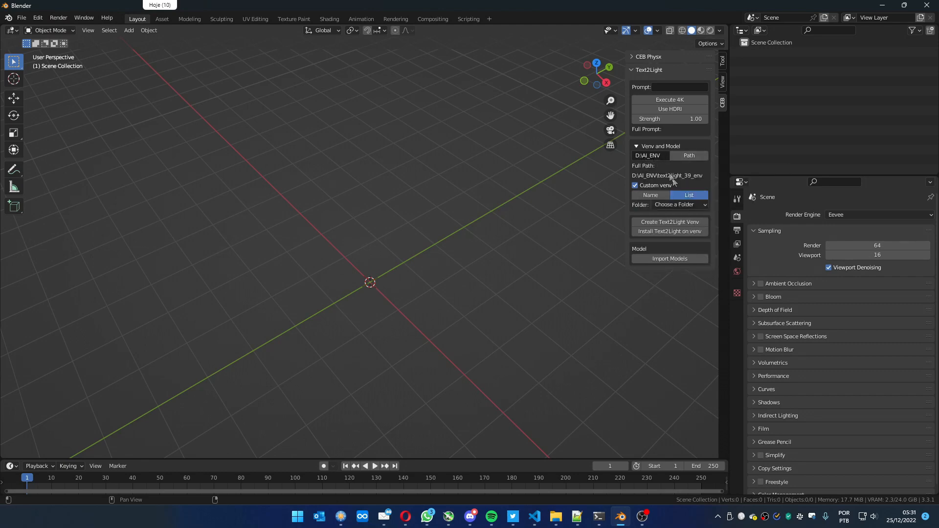
pyautogui.click(679, 204)
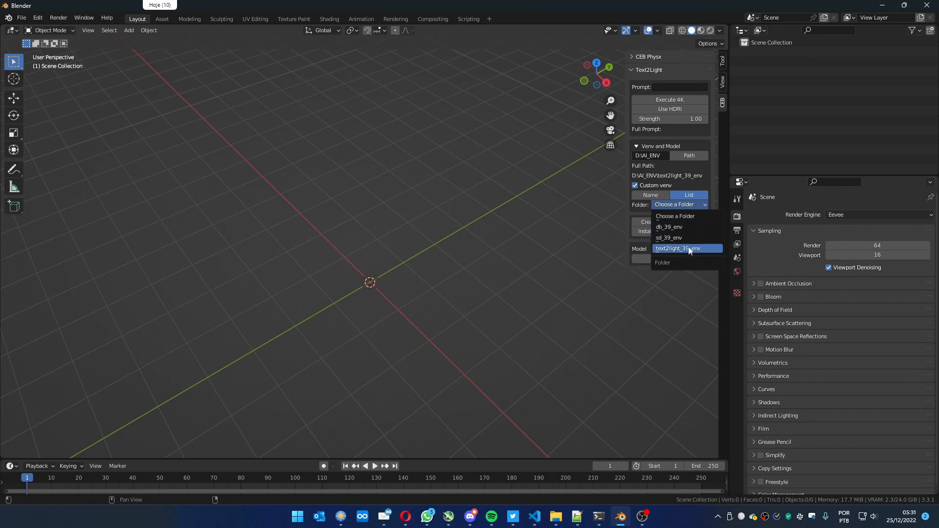
pyautogui.moveTo(687, 226)
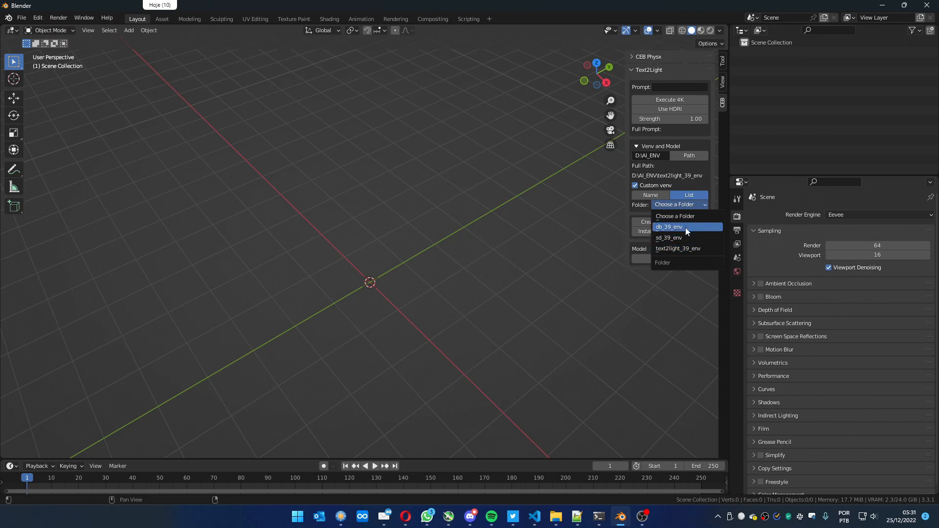
pyautogui.moveTo(687, 237)
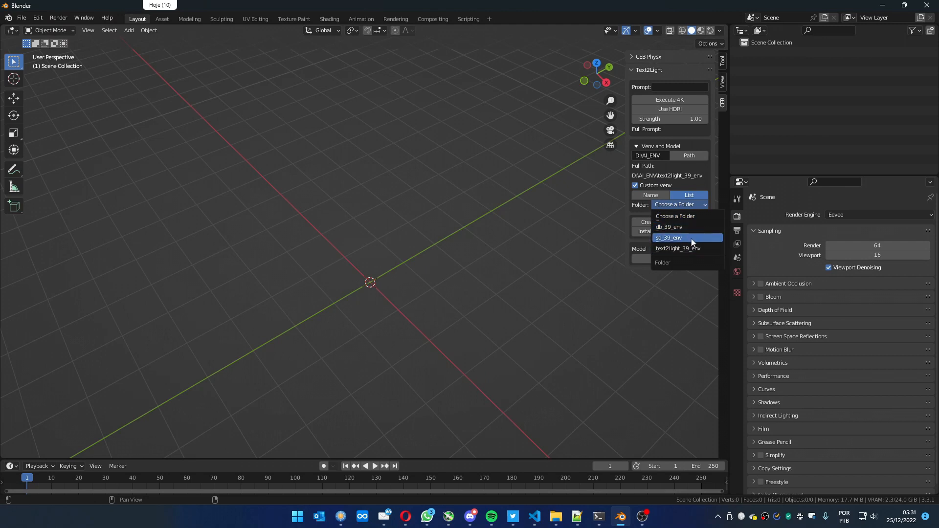
pyautogui.moveTo(673, 243)
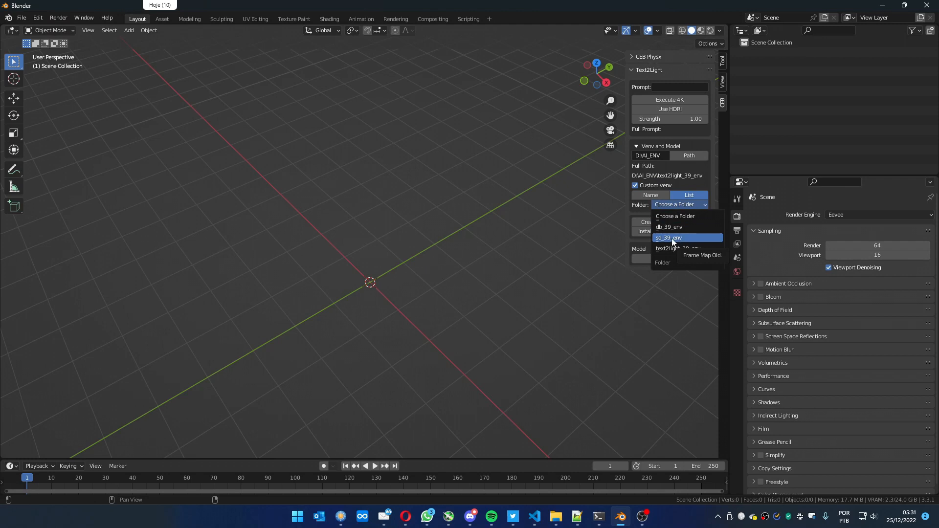
pyautogui.click(668, 238)
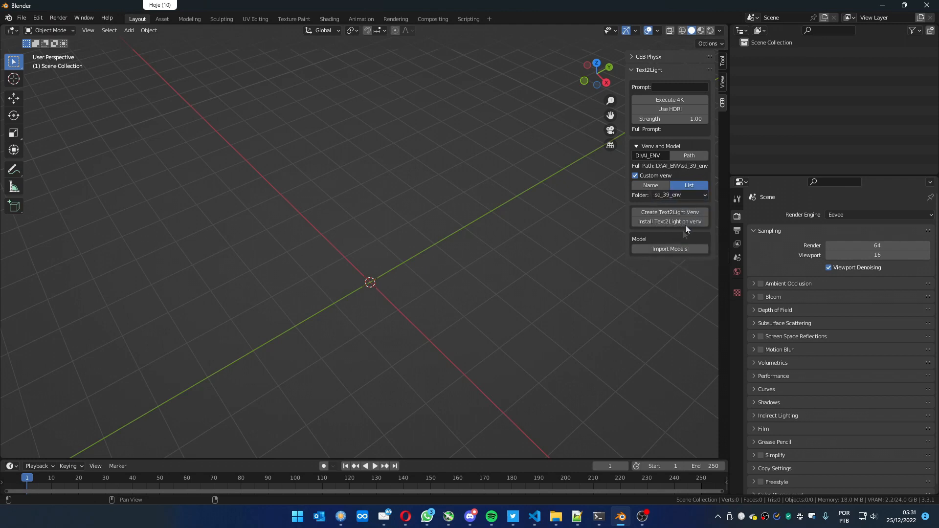
pyautogui.moveTo(594, 265)
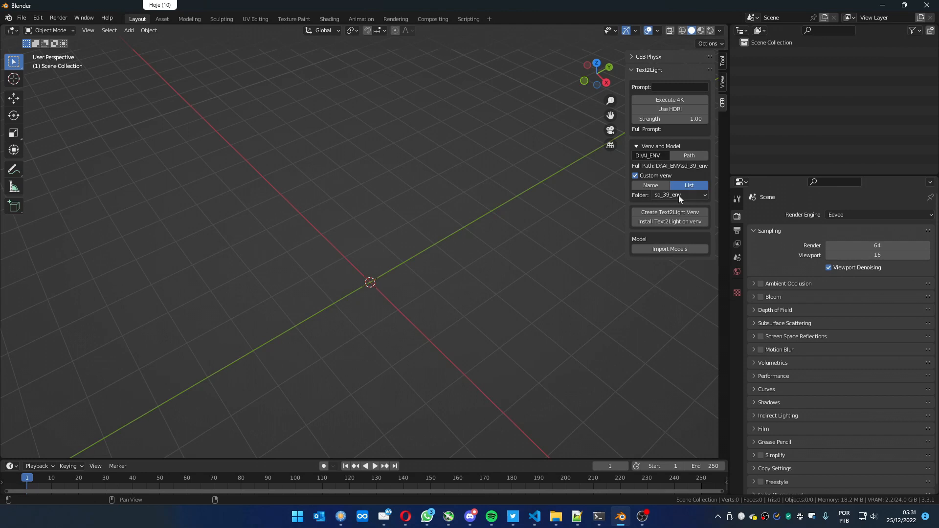
pyautogui.moveTo(677, 203)
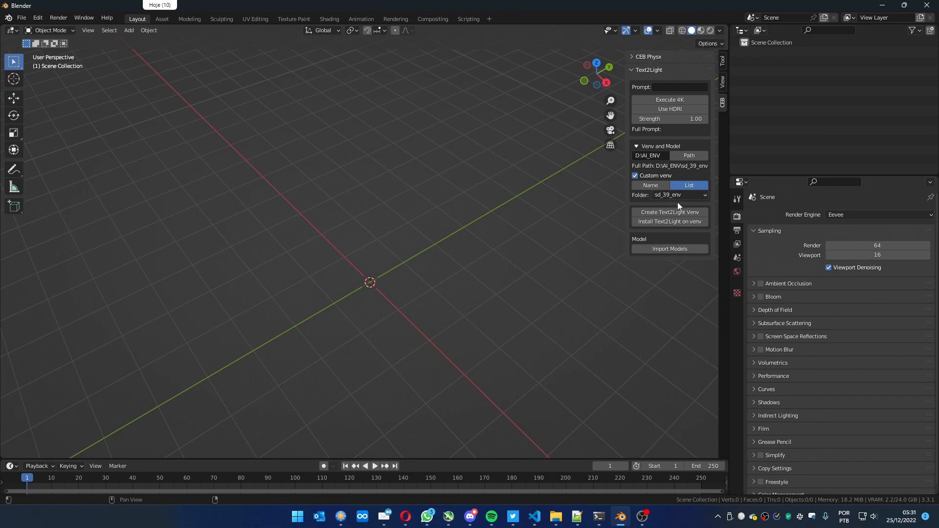
pyautogui.moveTo(671, 194)
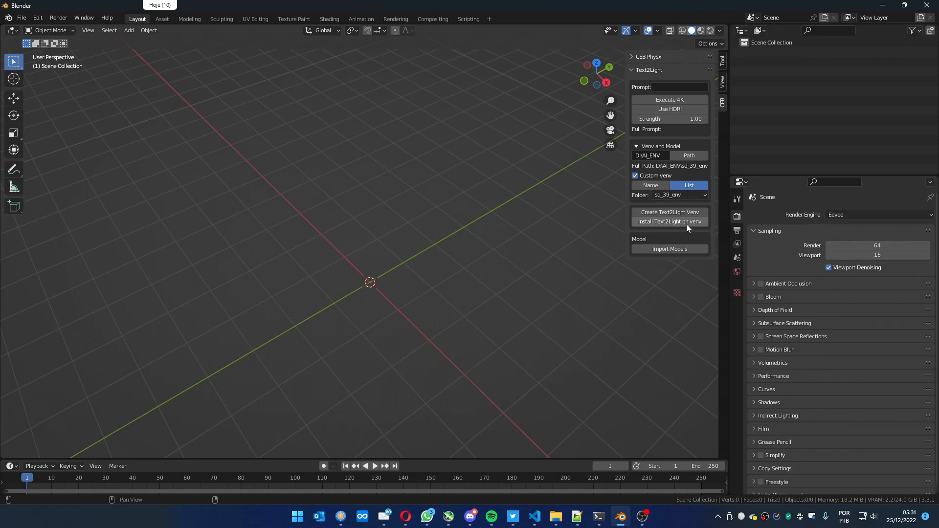
pyautogui.moveTo(669, 221)
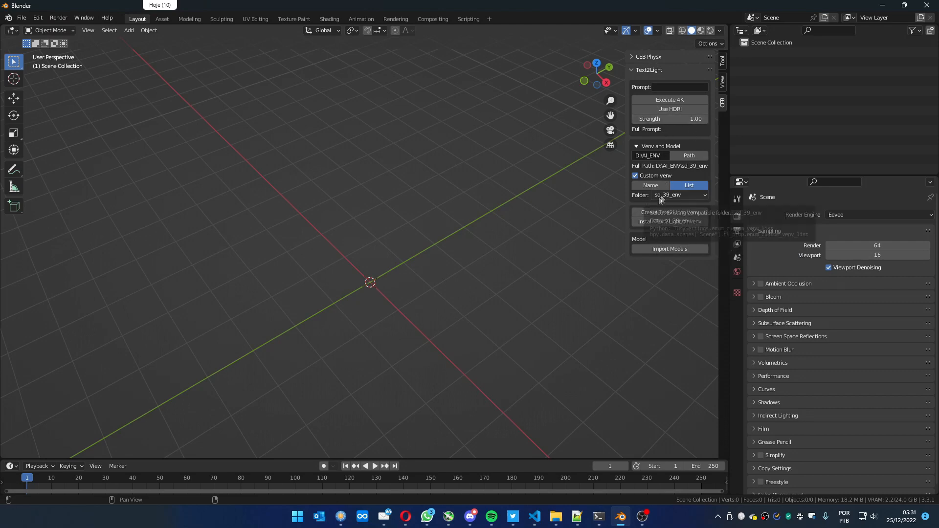
pyautogui.moveTo(676, 173)
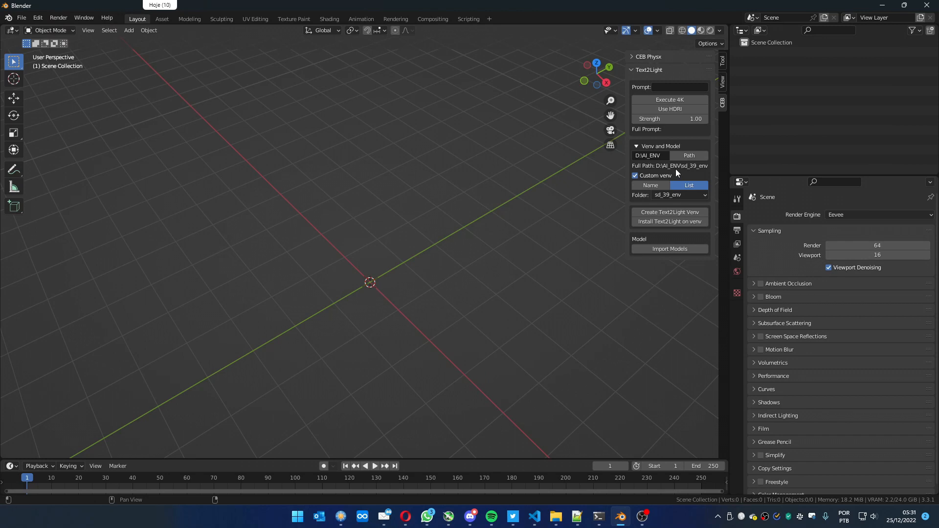
pyautogui.moveTo(677, 170)
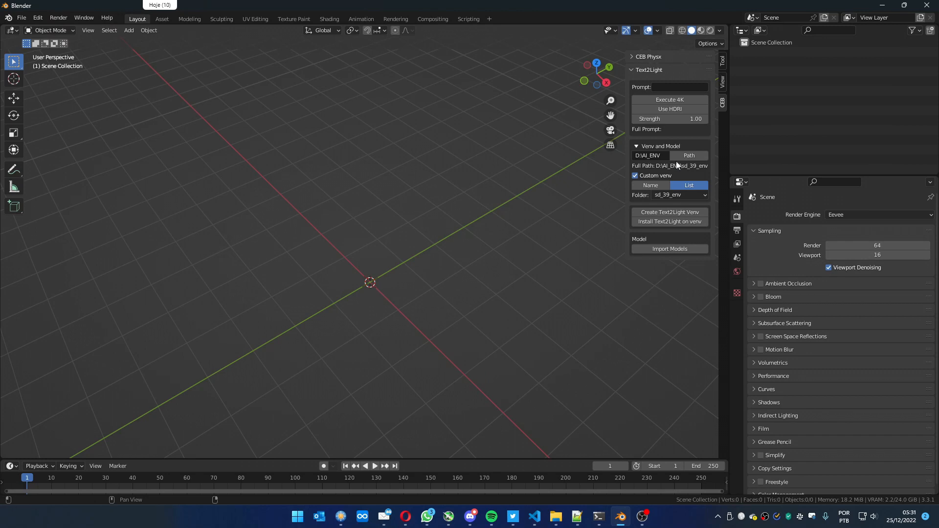
# Create a new AI_ENV2 folder on drive D and confirm it as the environment location
pyautogui.click(688, 155)
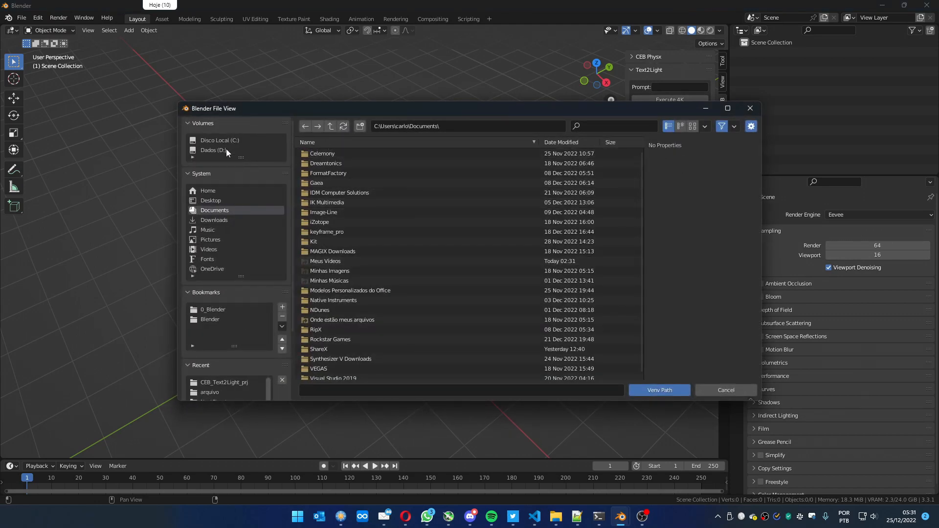
pyautogui.click(213, 151)
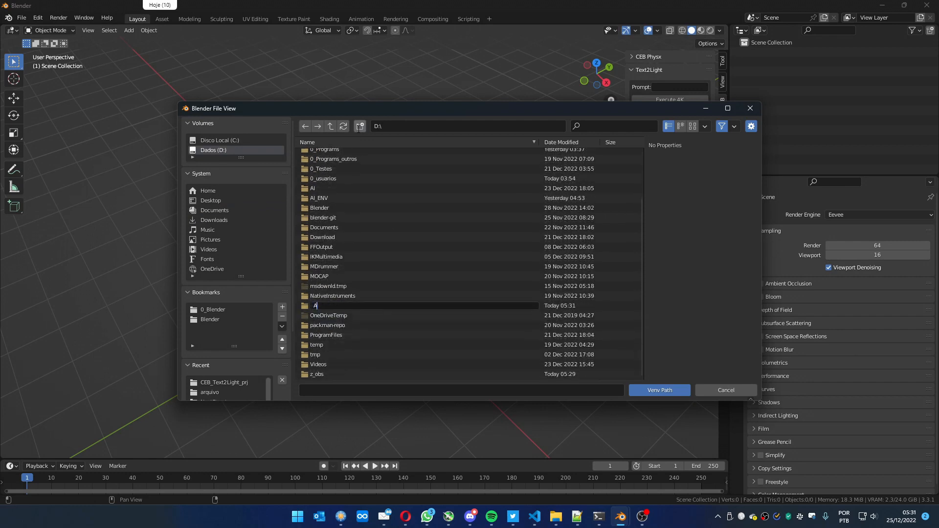
pyautogui.write('AI_EN2')
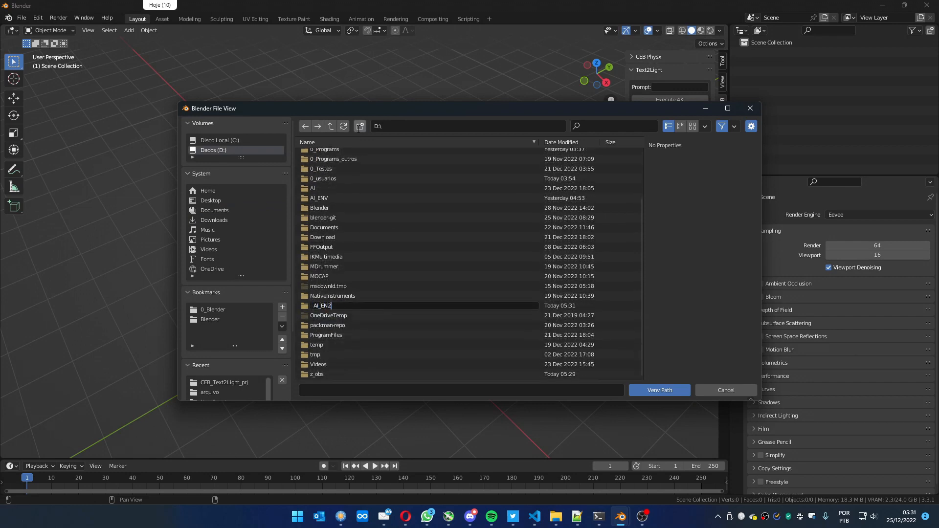
pyautogui.write('V')
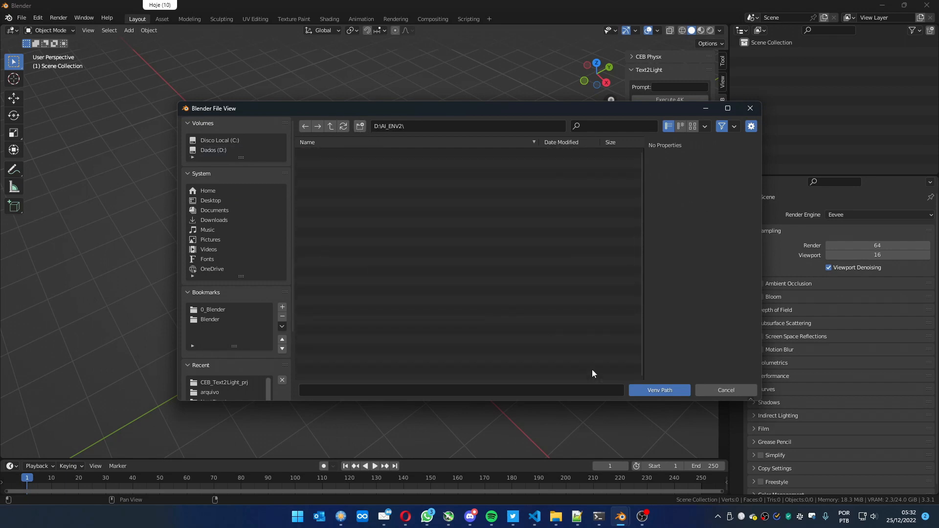
pyautogui.click(658, 391)
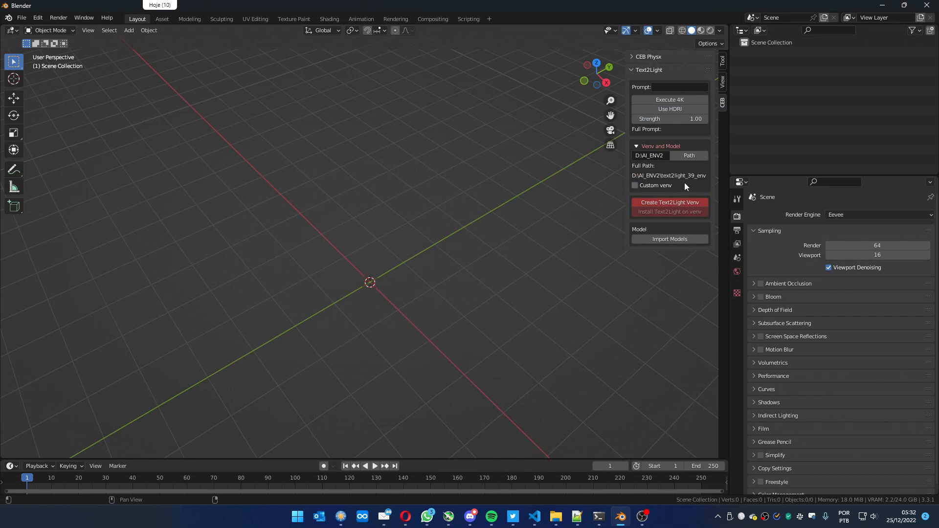
pyautogui.moveTo(665, 185)
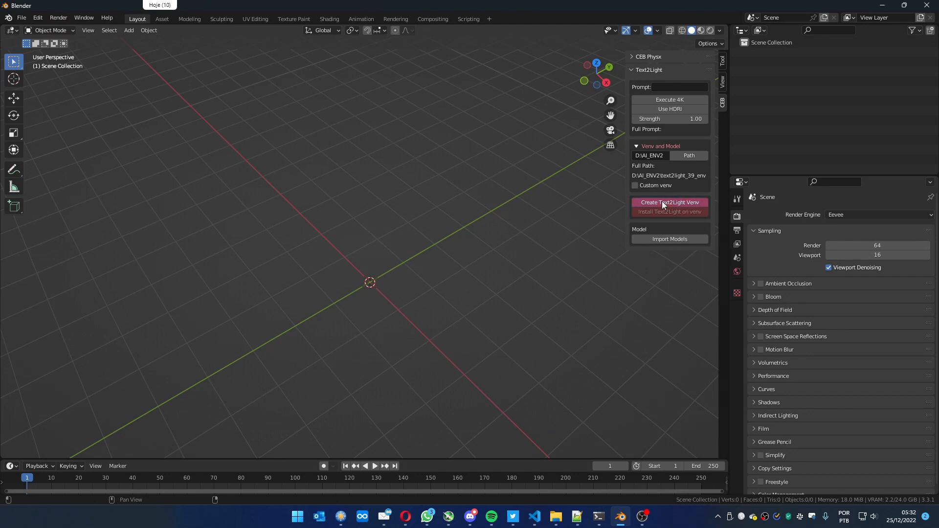
pyautogui.moveTo(537, 301)
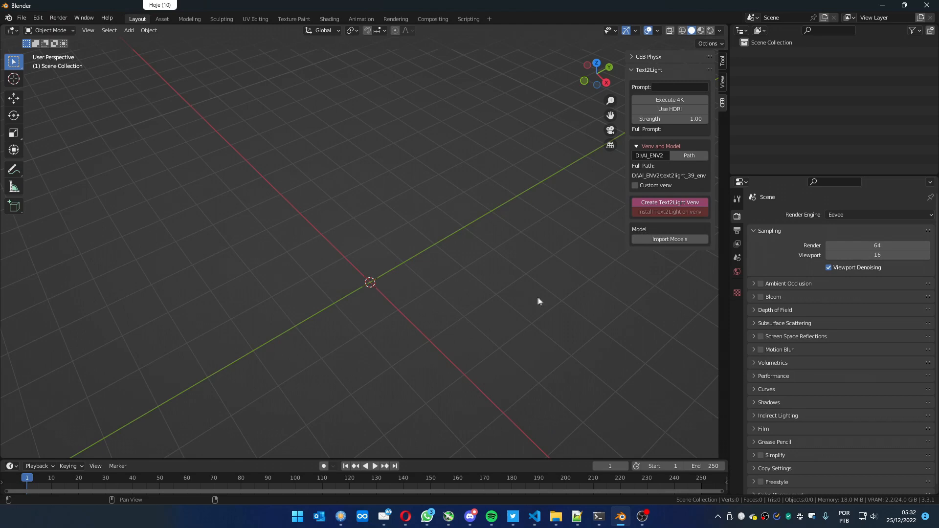
# Create the Text2Light virtual environment at D:\AI_ENV2\text2light_39_env
pyautogui.click(599, 517)
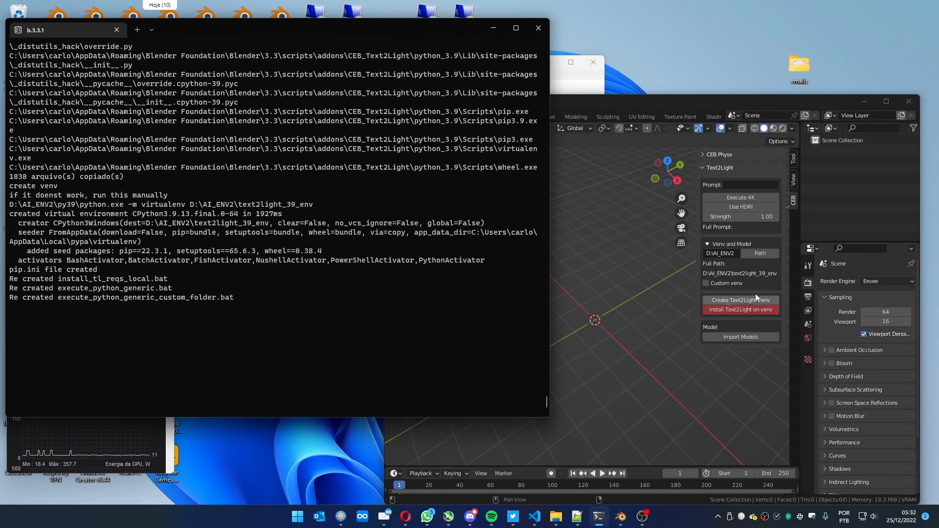
# Install Text2Light and its dependencies into the text2light_39_env virtual environment
pyautogui.click(741, 310)
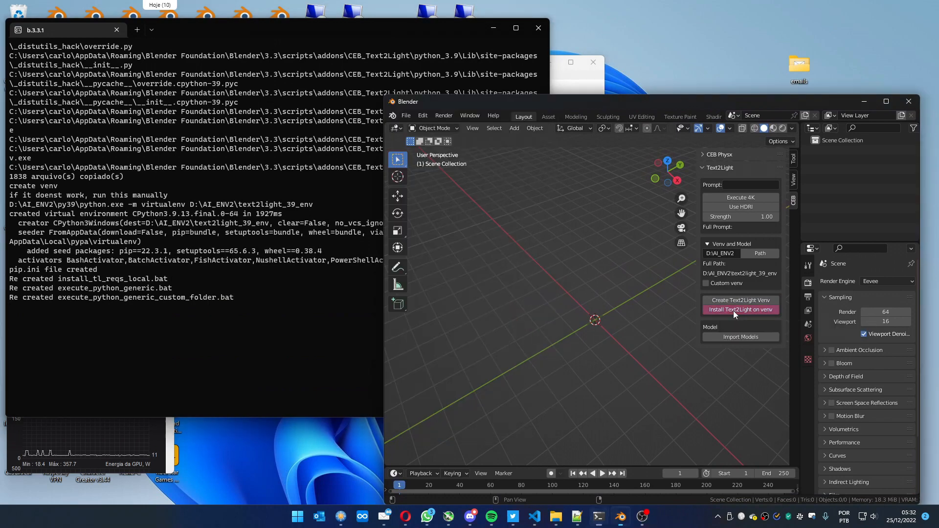
pyautogui.click(740, 310)
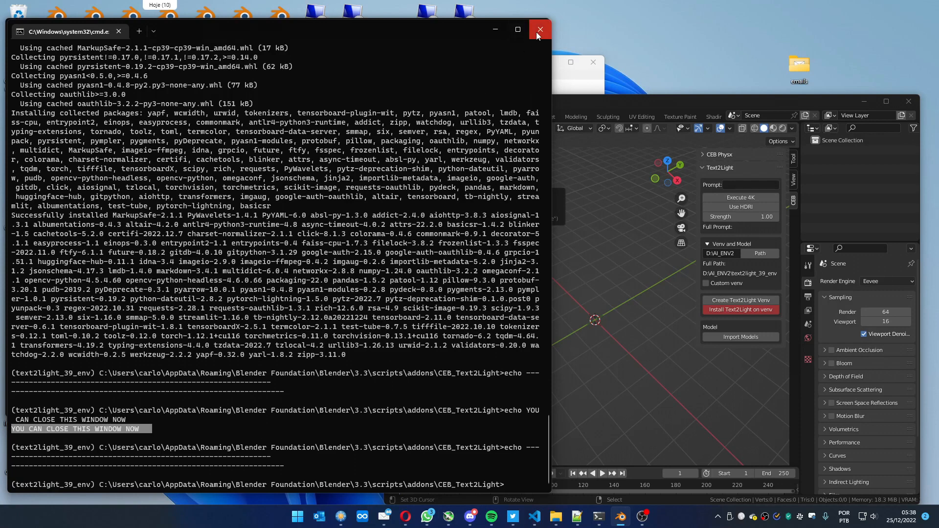
pyautogui.moveTo(539, 28)
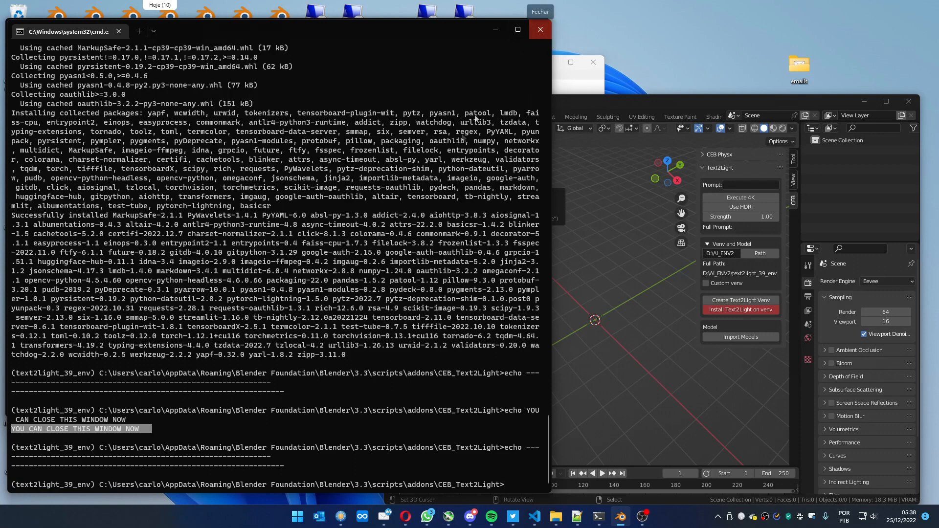
pyautogui.moveTo(546, 453)
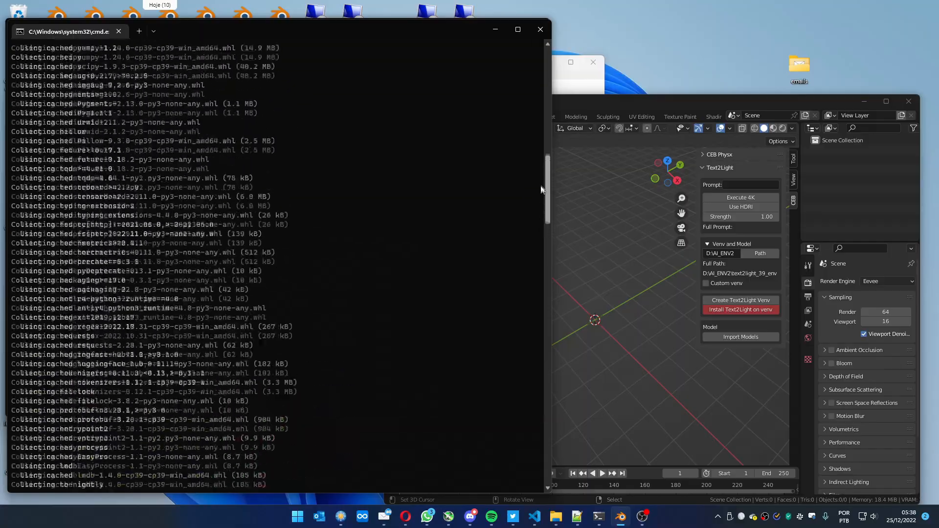
# Review the install output, close the console and reposition the Blender window
pyautogui.scroll(-3)
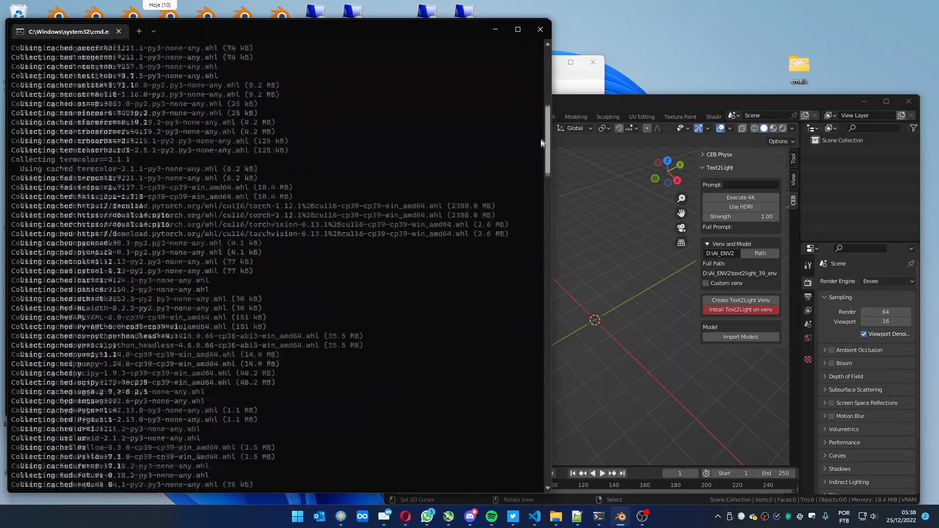
pyautogui.scroll(-3)
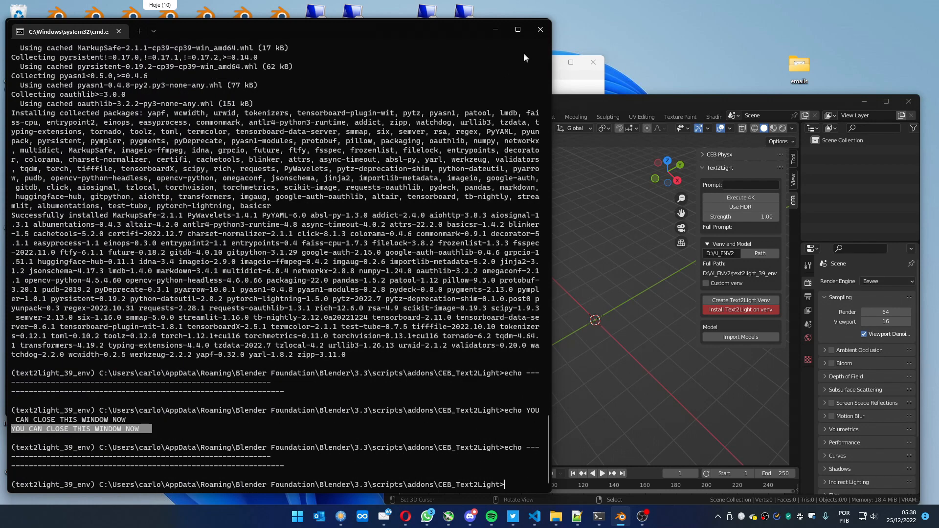
pyautogui.moveTo(514, 109)
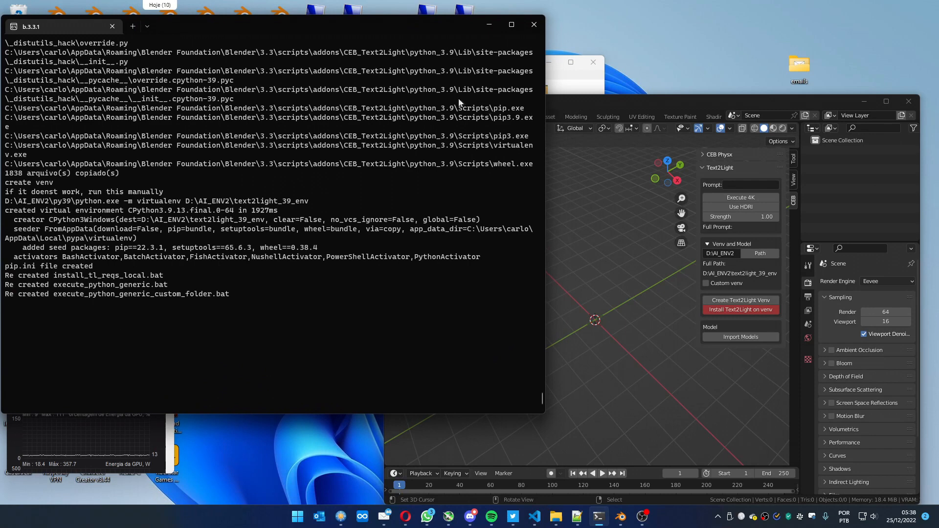
pyautogui.click(468, 115)
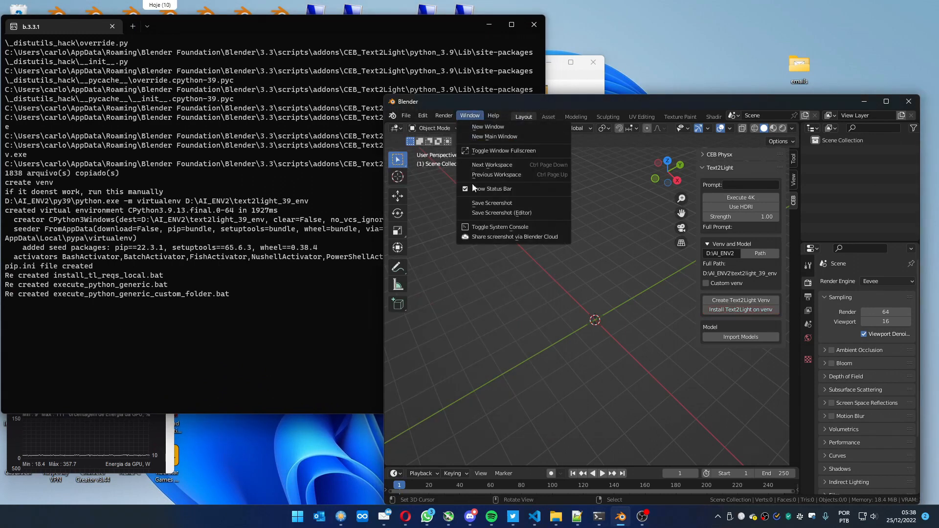
pyautogui.click(494, 233)
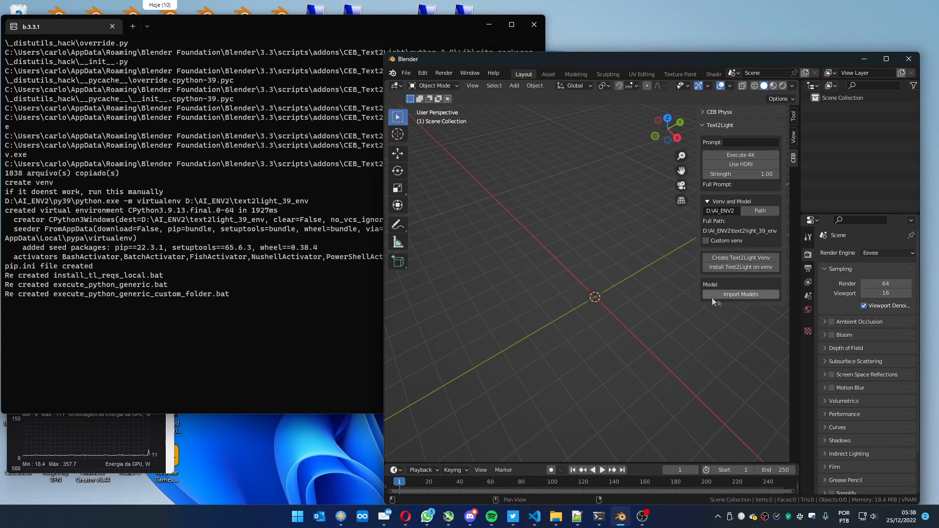
# Import text2light_models.7z from the CEB_Text2Light_prj Model folder into the add-on
pyautogui.click(740, 294)
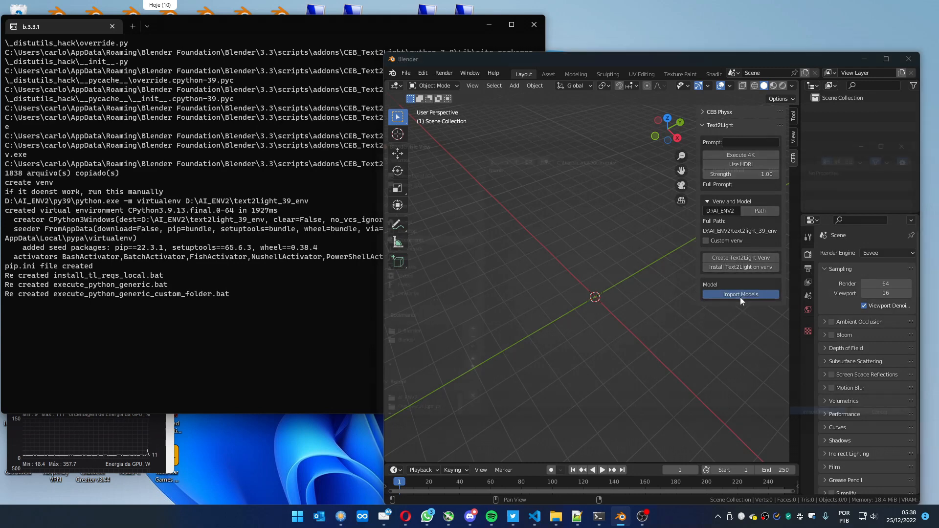
pyautogui.click(740, 294)
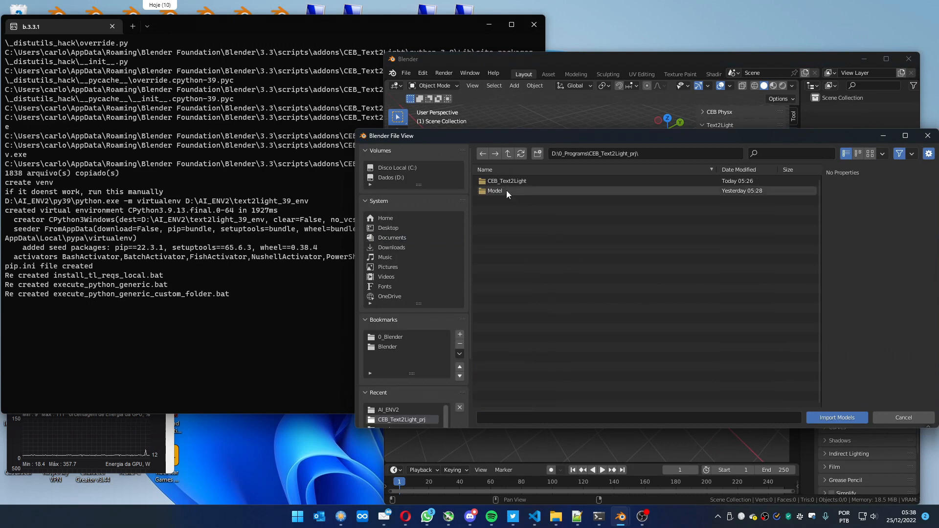
pyautogui.doubleClick(495, 190)
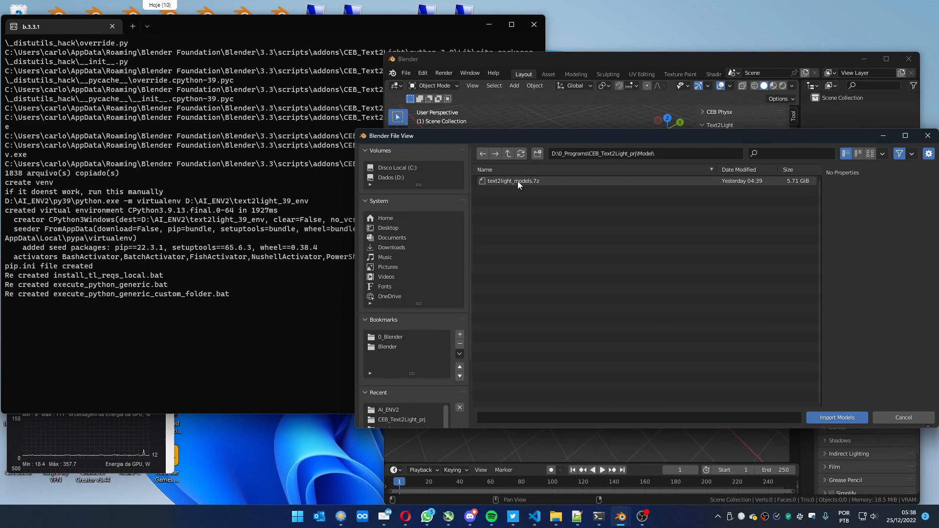
pyautogui.click(513, 181)
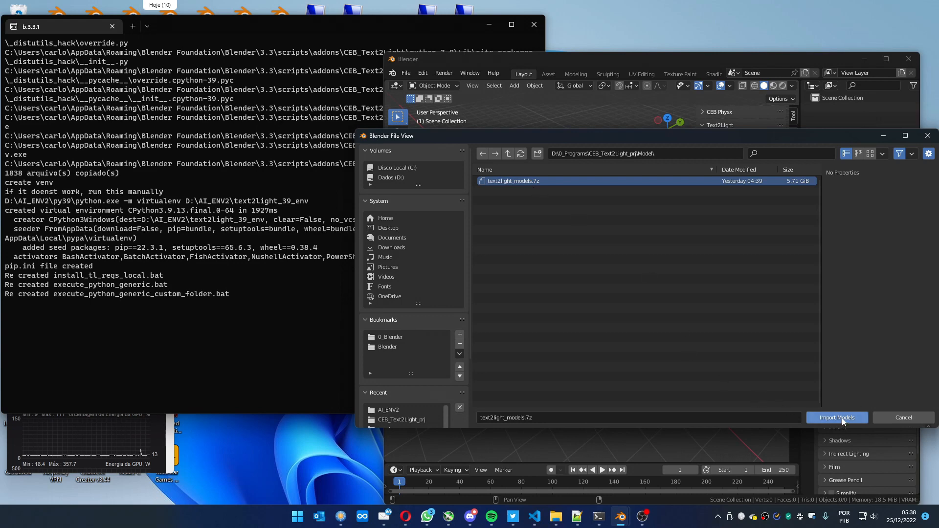
pyautogui.click(836, 417)
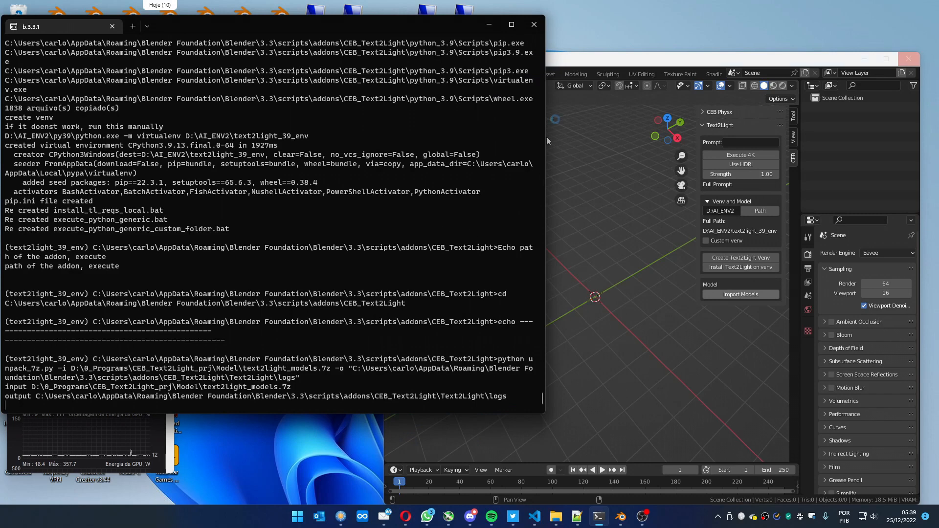
pyautogui.moveTo(585, 67)
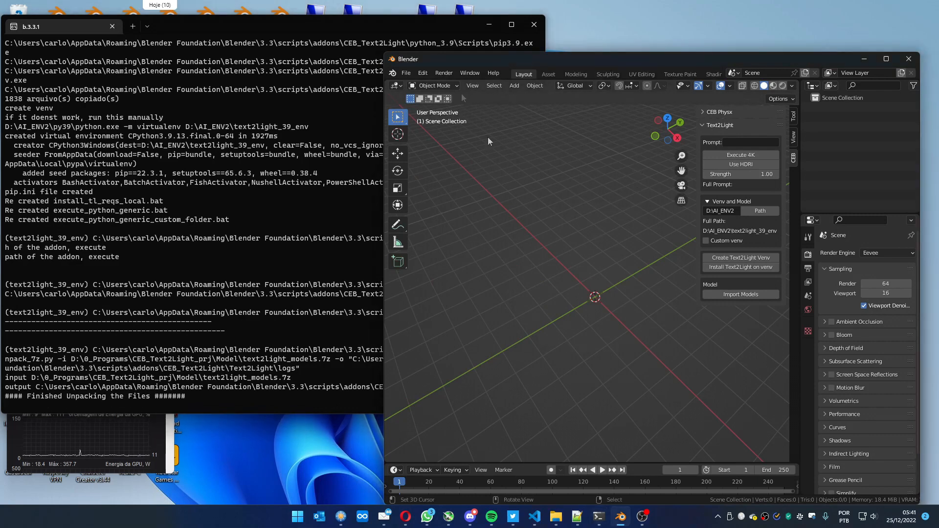
pyautogui.moveTo(559, 200)
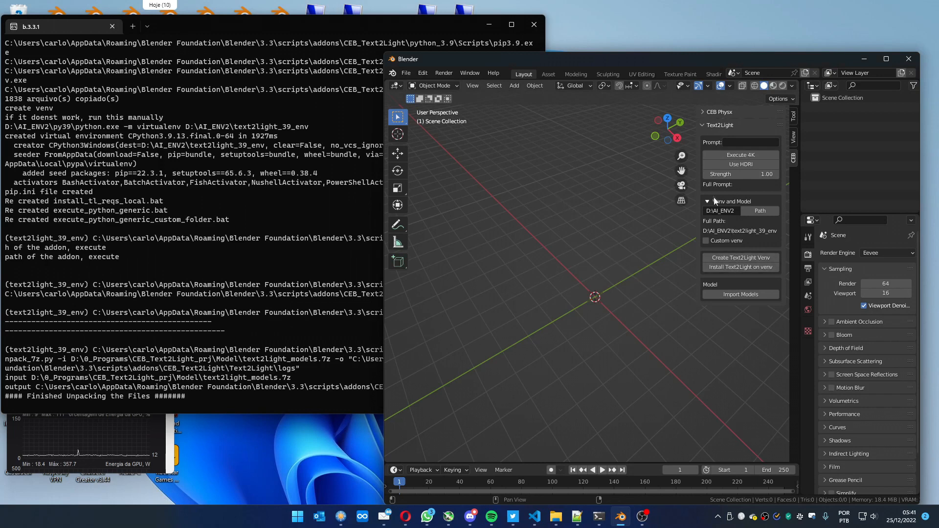
# Collapse the Venv and Model settings, leaving the prompt field empty
pyautogui.click(707, 201)
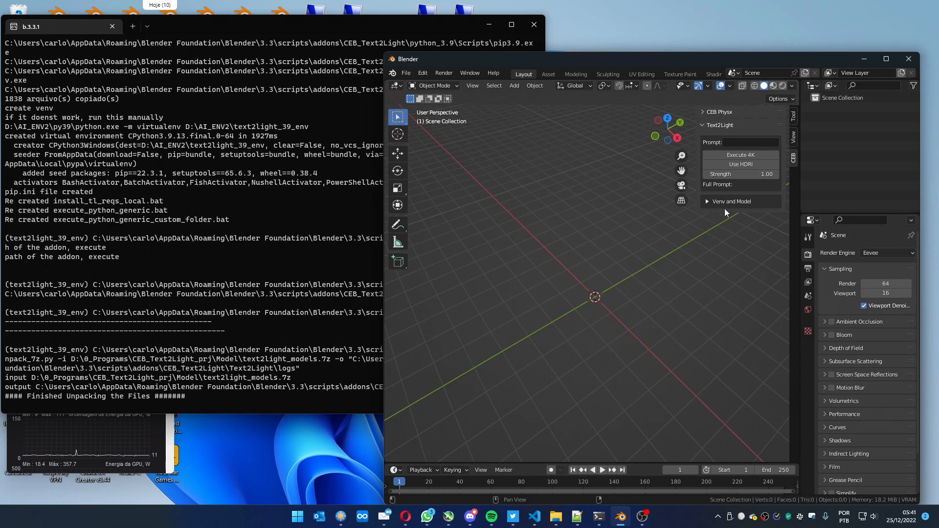
pyautogui.moveTo(742, 143)
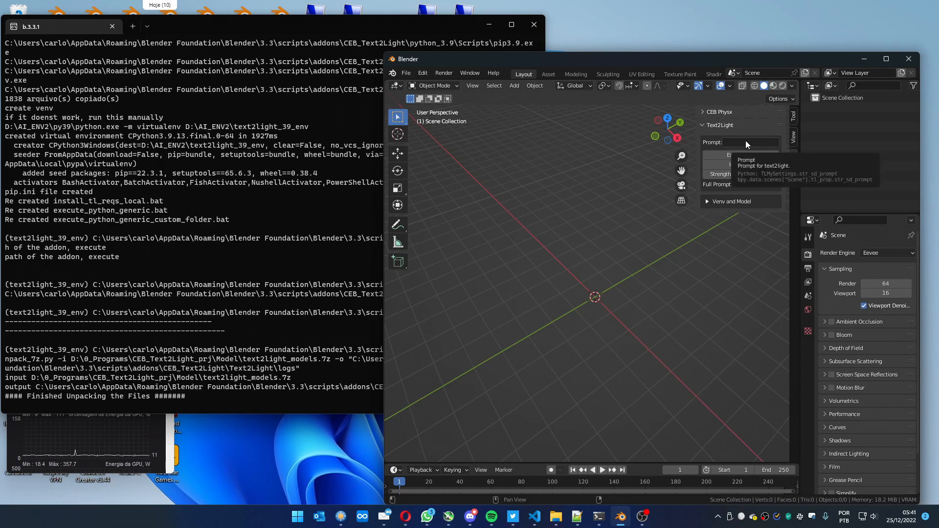
pyautogui.click(748, 142)
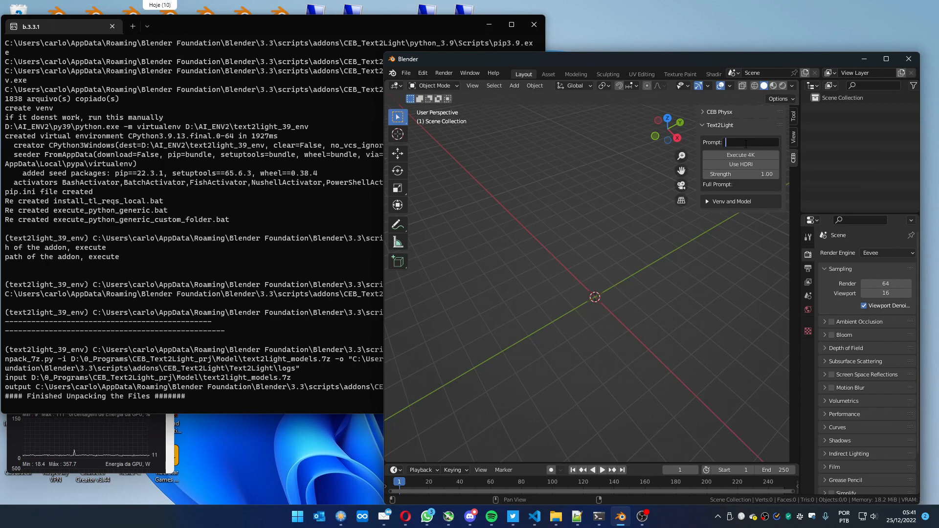
pyautogui.moveTo(623, 293)
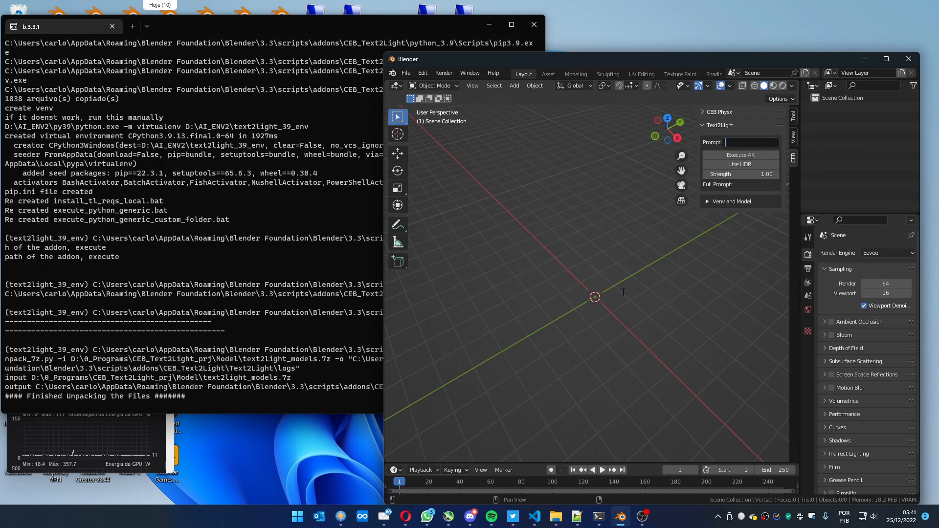
pyautogui.click(513, 85)
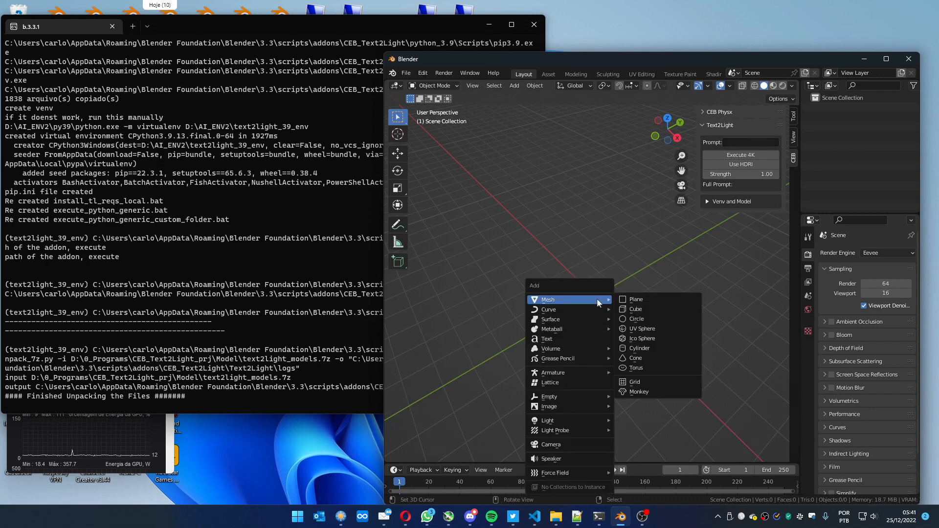
# Add a cube mesh at the scene centre and view it from above
pyautogui.click(636, 309)
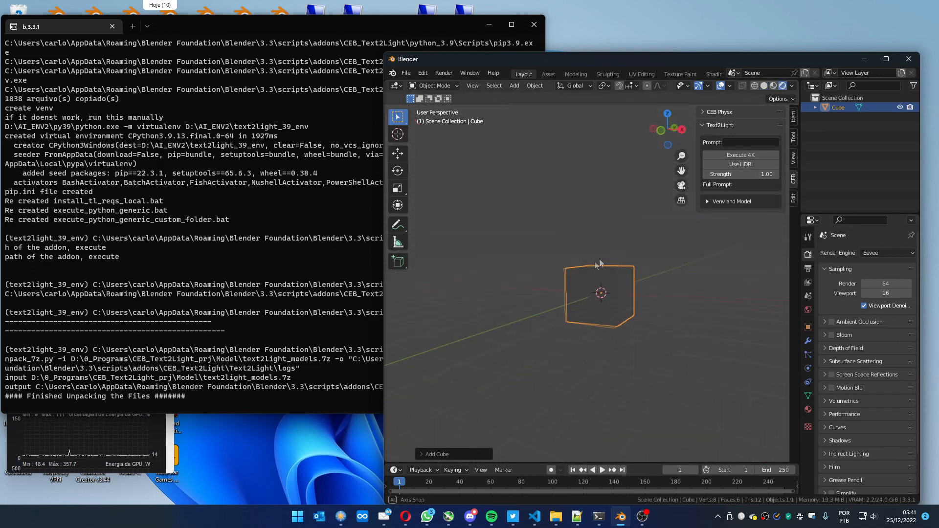
pyautogui.moveTo(599, 263); pyautogui.dragTo(575, 288)
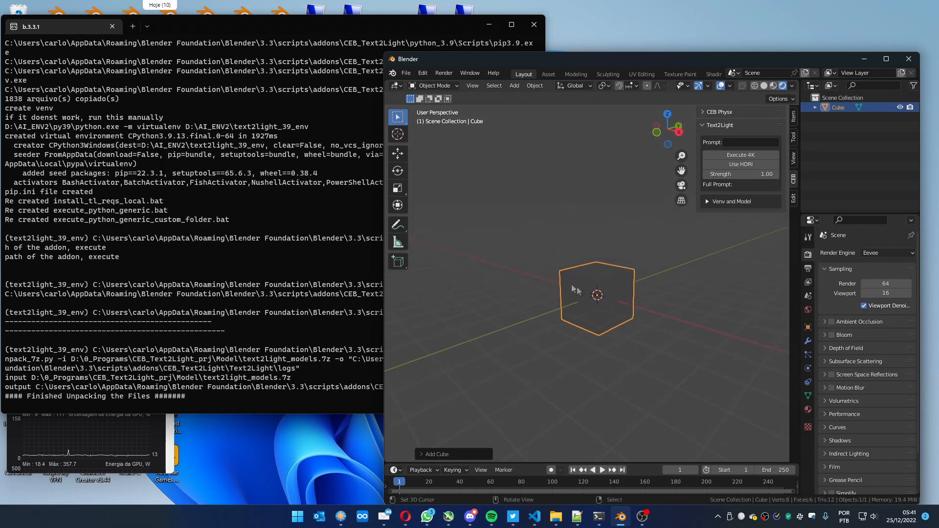
pyautogui.click(741, 142)
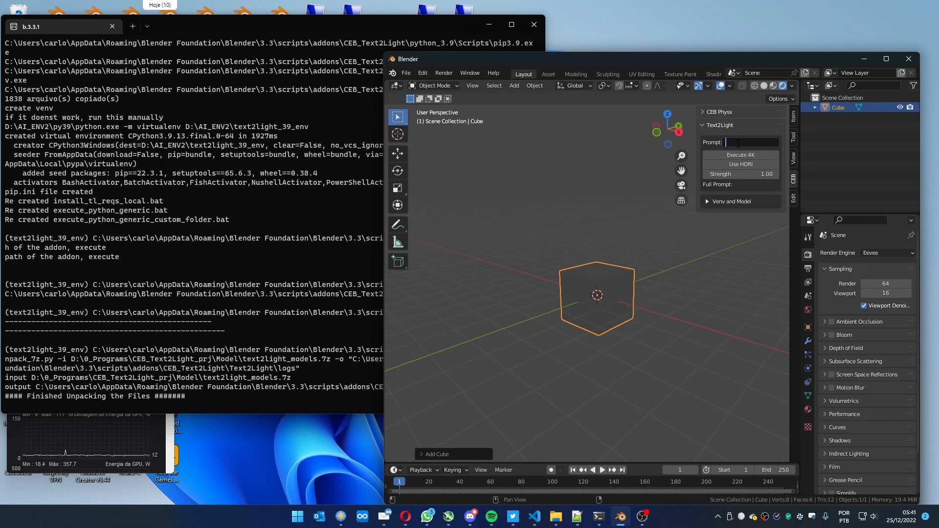
# Enter 'city' as the start of the Text2Light prompt
pyautogui.write('c')
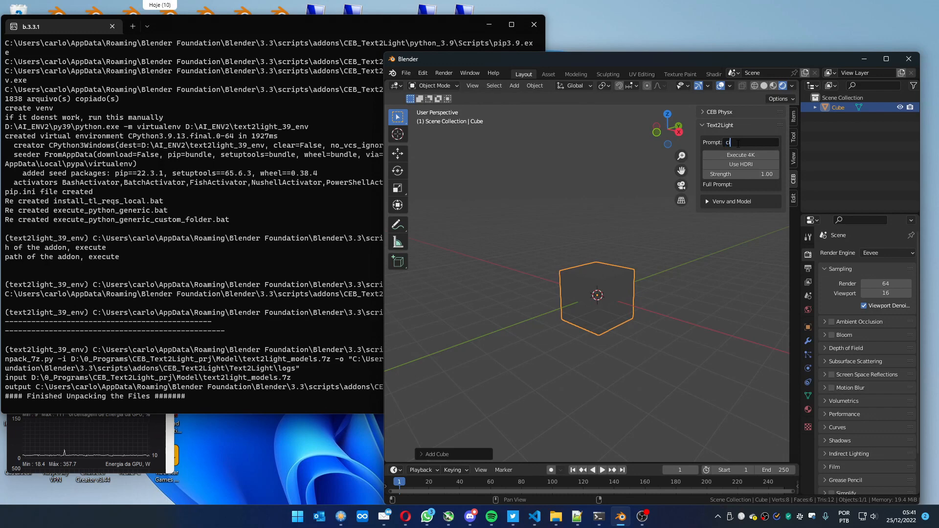
pyautogui.write('ity daylight')
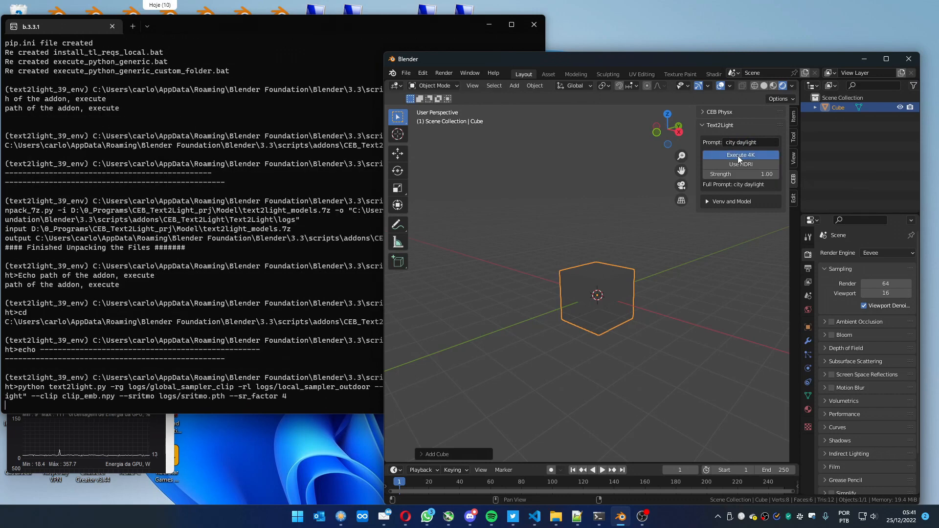
pyautogui.moveTo(640, 158)
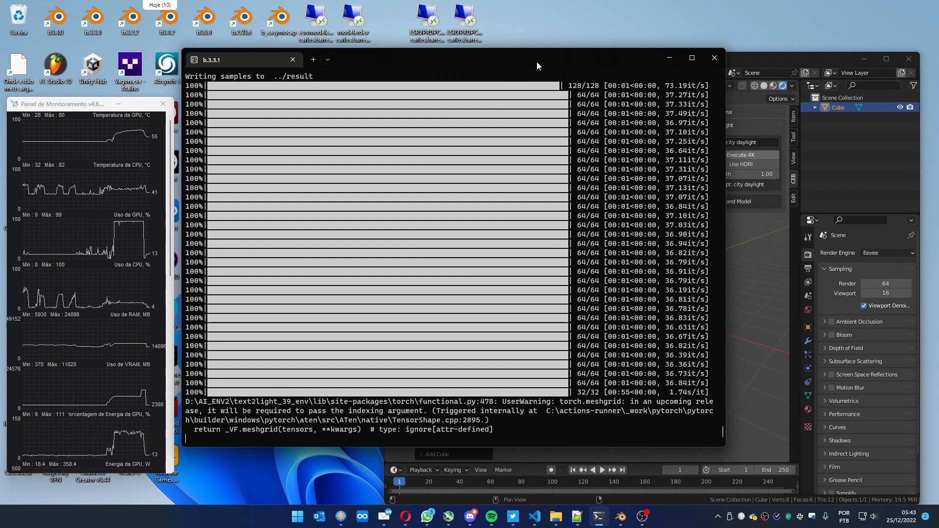
pyautogui.moveTo(225, 382)
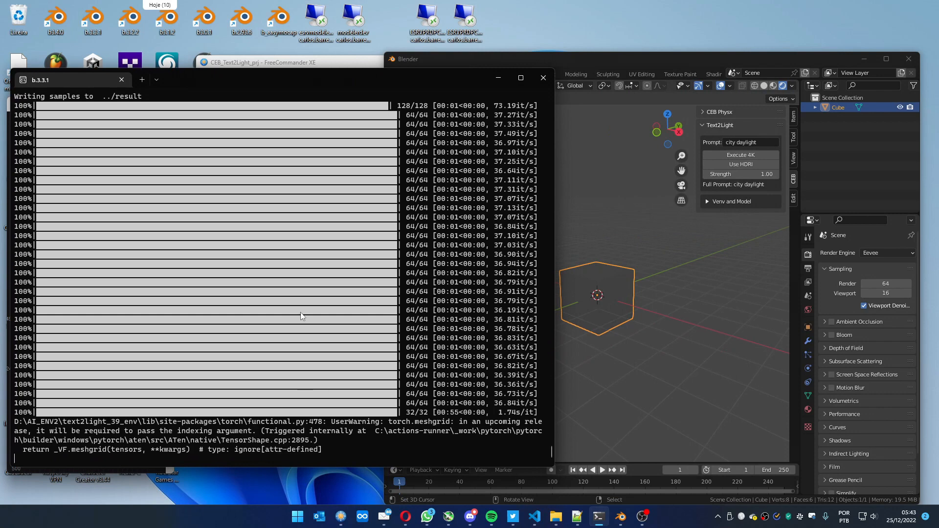
pyautogui.moveTo(658, 69)
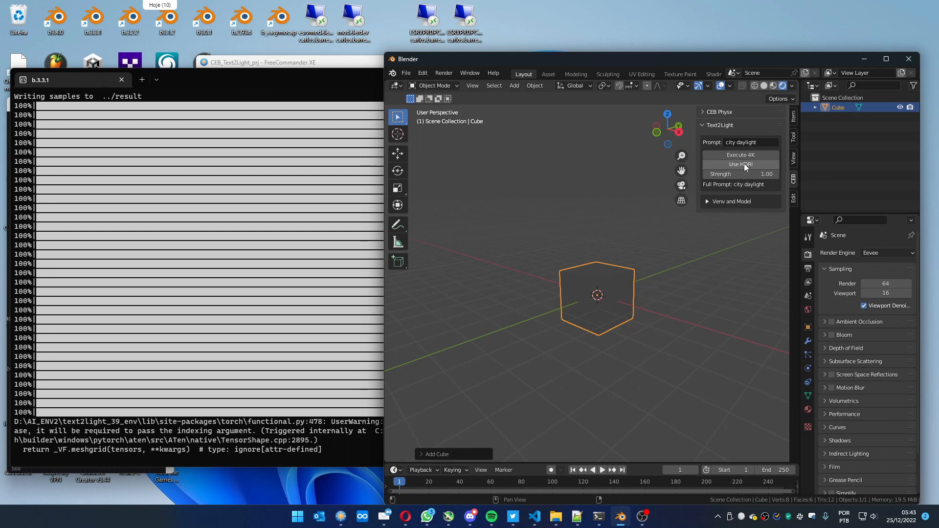
# Apply the generated city HDRI as the scene environment at strength 0.34 and inspect it around the cube
pyautogui.click(741, 164)
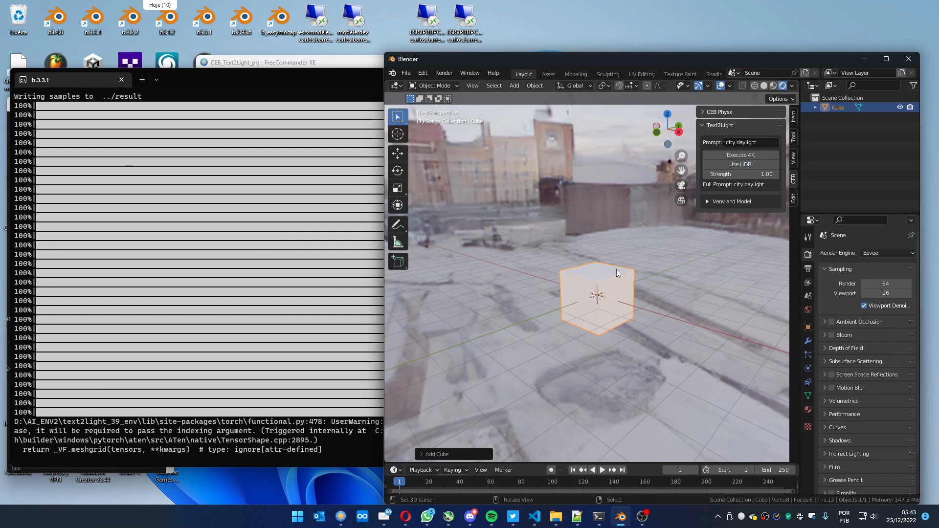
pyautogui.moveTo(617, 273); pyautogui.dragTo(578, 262)
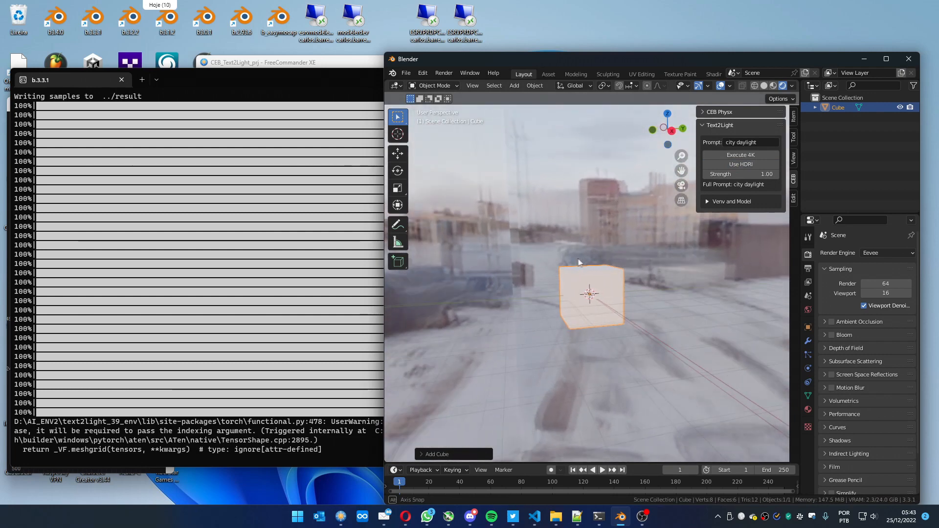
pyautogui.moveTo(578, 262); pyautogui.dragTo(605, 251)
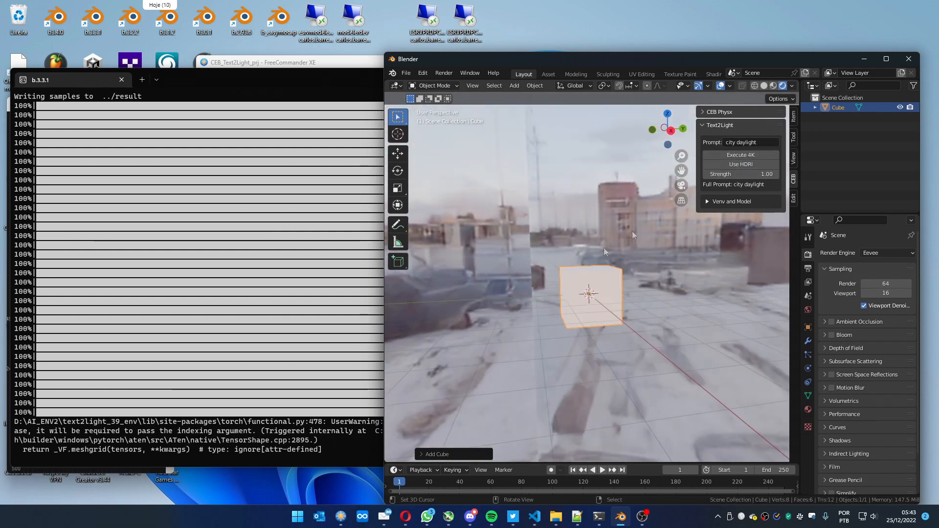
pyautogui.moveTo(604, 251); pyautogui.dragTo(437, 276)
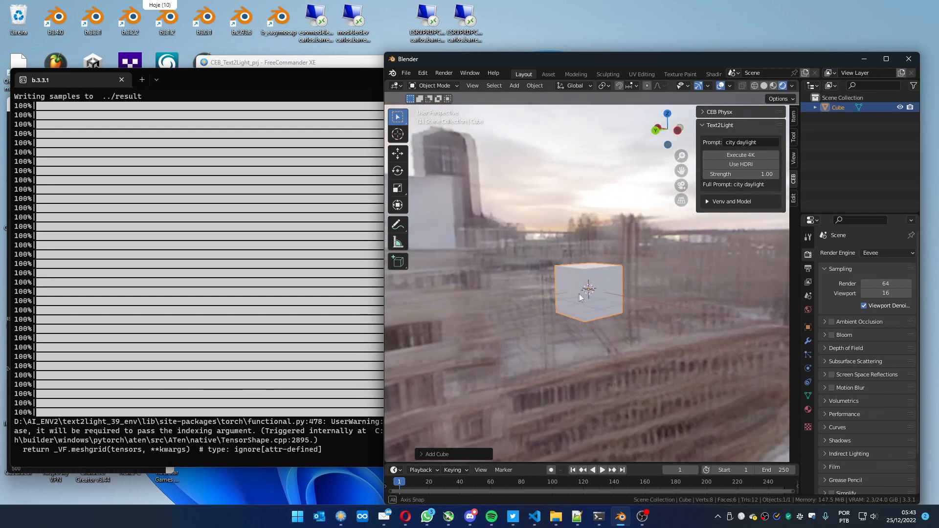
pyautogui.moveTo(586, 299); pyautogui.dragTo(584, 288)
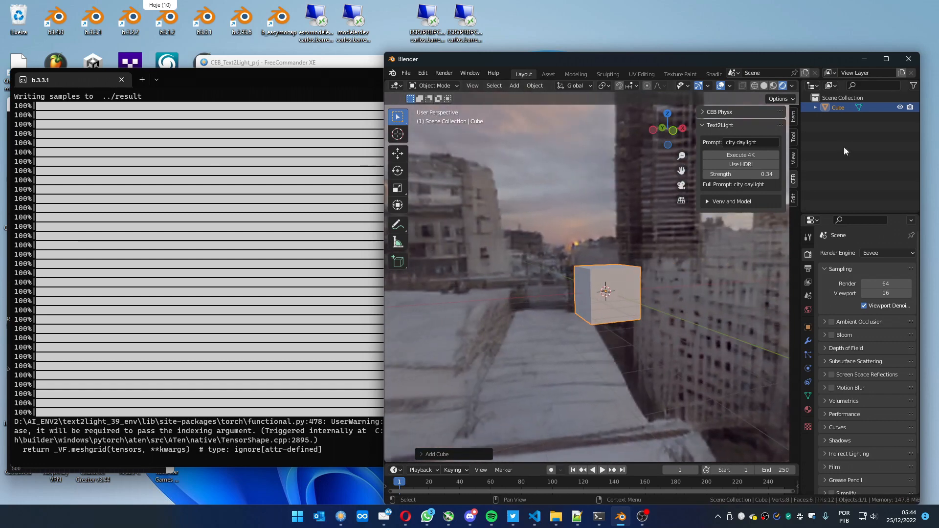
pyautogui.doubleClick(741, 142)
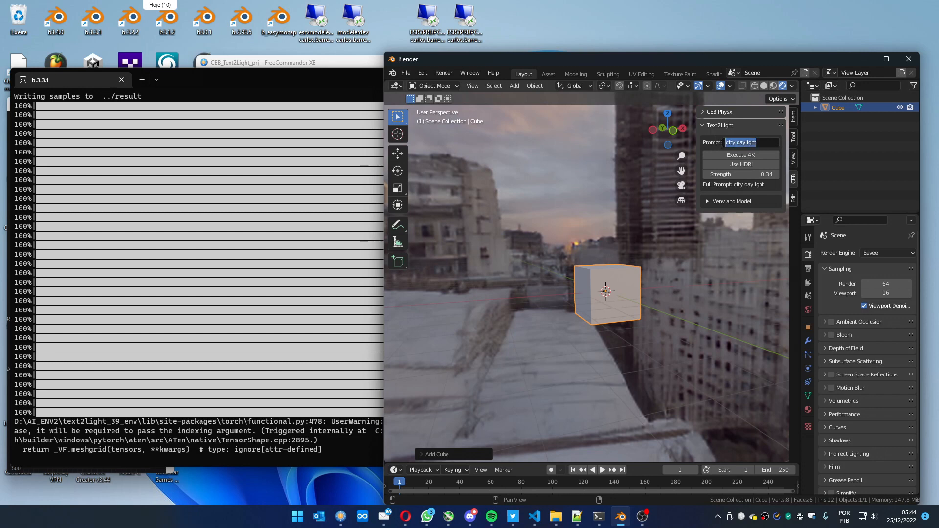
# Generate a 'farm with snow' 4K HDRI and apply it around the cube at strength 1.00
pyautogui.write('farm with snow')
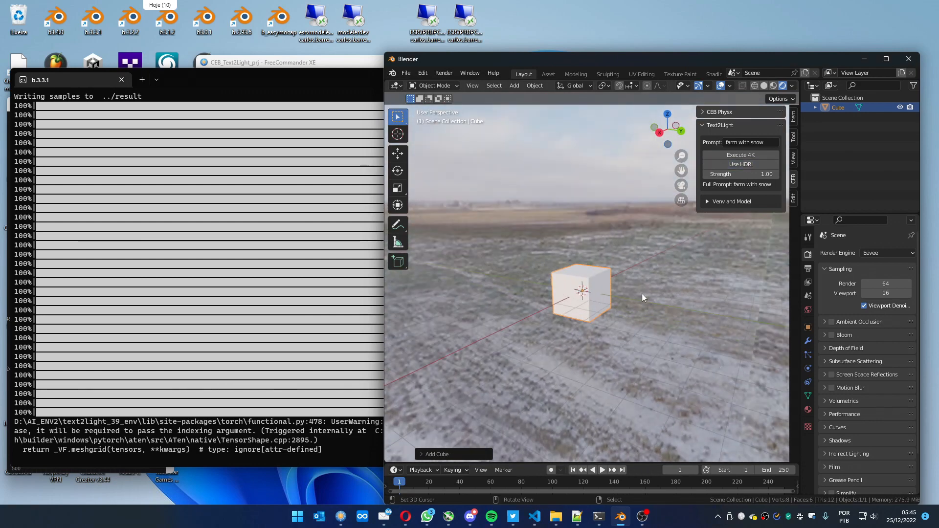
pyautogui.moveTo(640, 299); pyautogui.dragTo(586, 297)
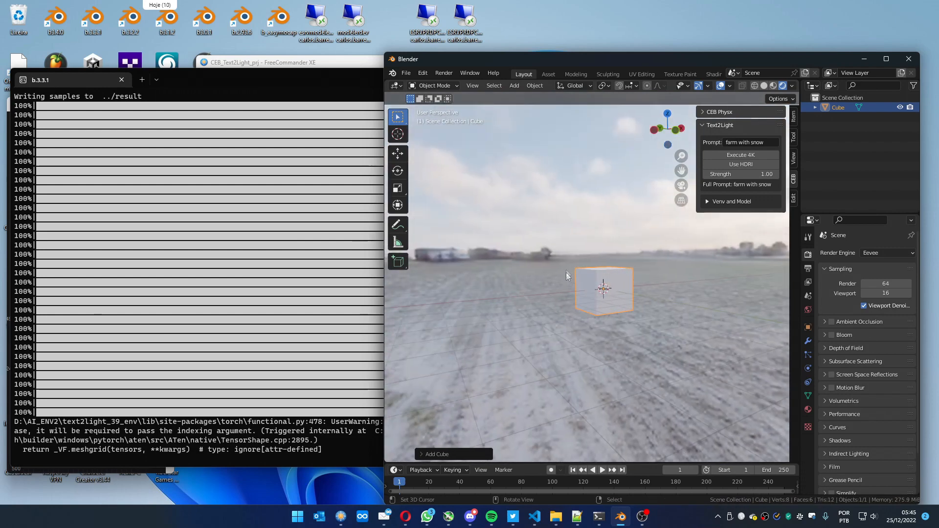
pyautogui.moveTo(570, 255)
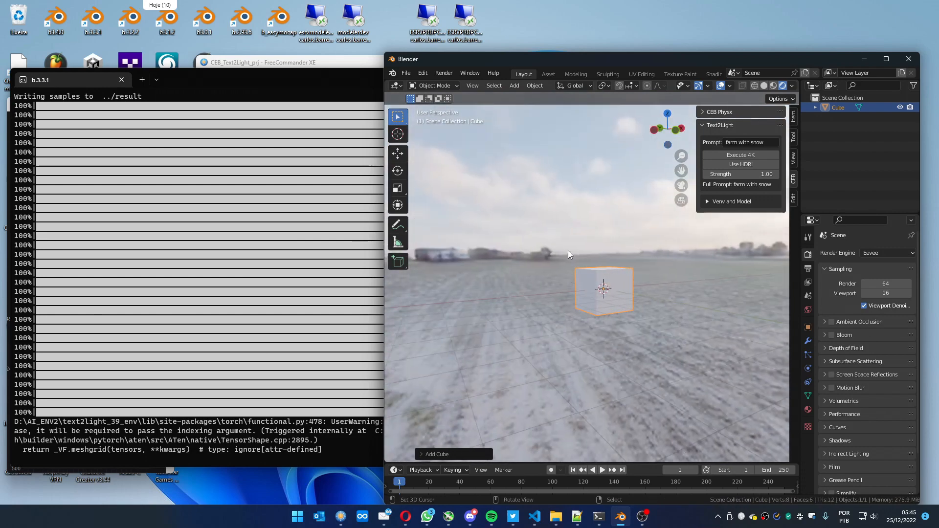